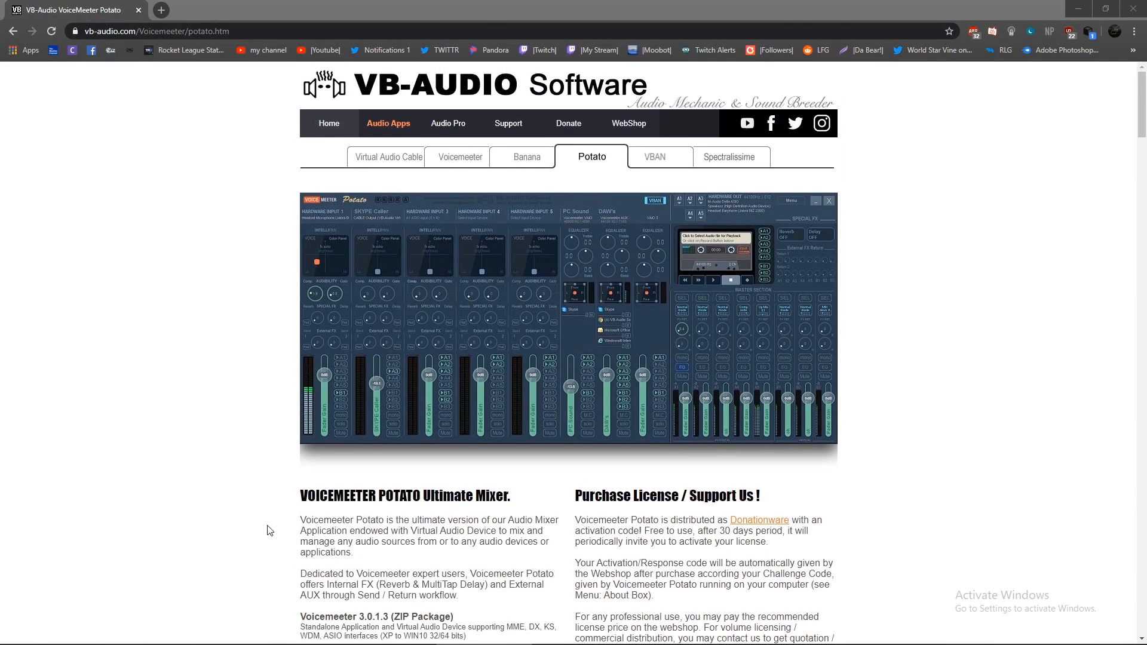
mouse_move(196, 393)
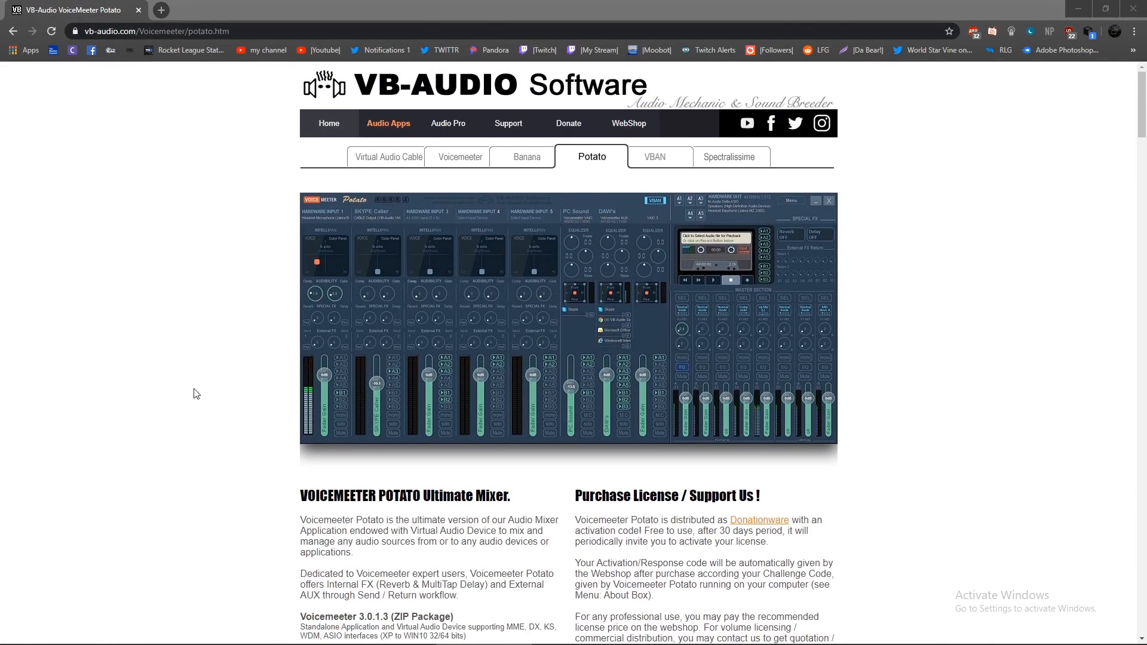
mouse_move(556, 179)
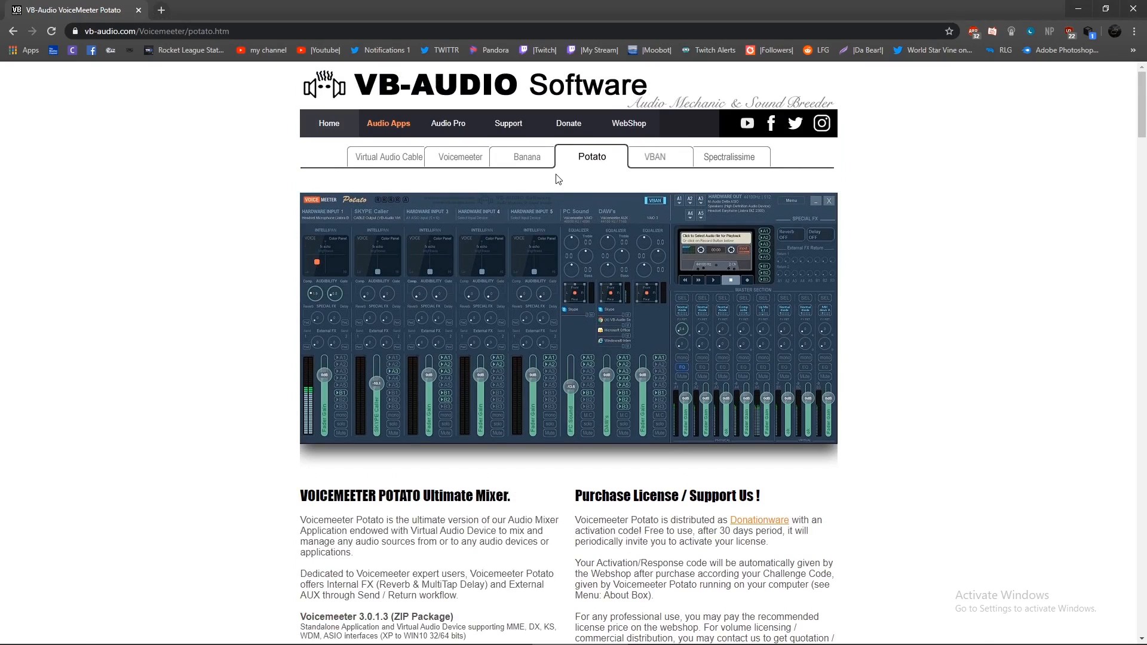
mouse_move(588, 158)
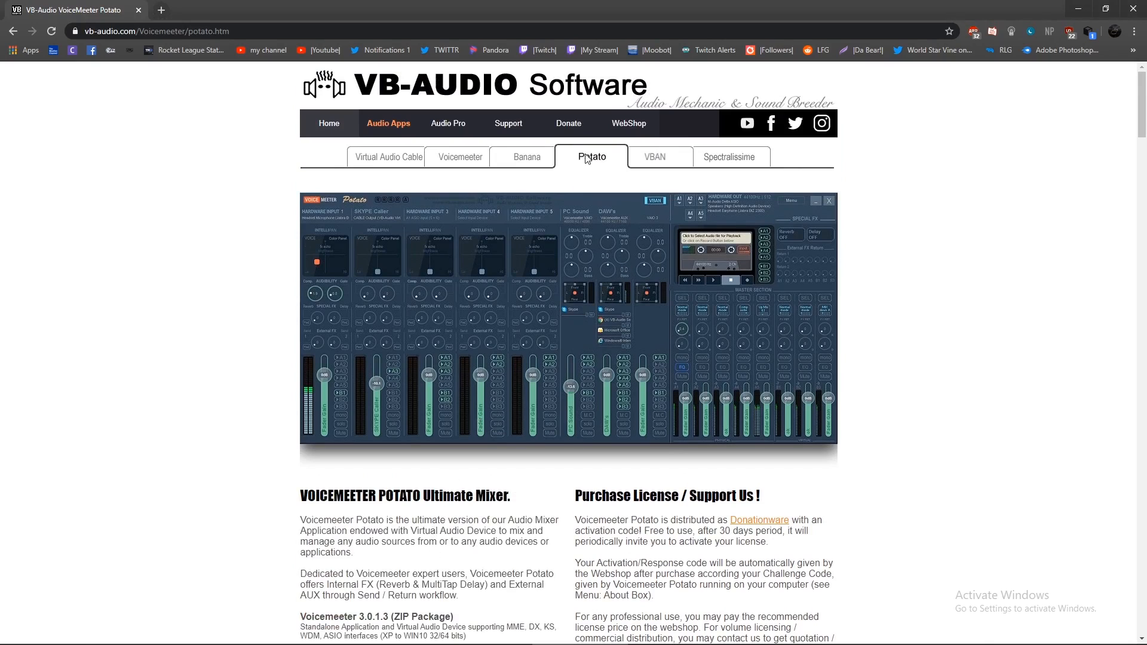
- Look over the Voicemeeter Potato page, then go to the VB-CABLE Virtual Audio Device page
scroll("down", 3)
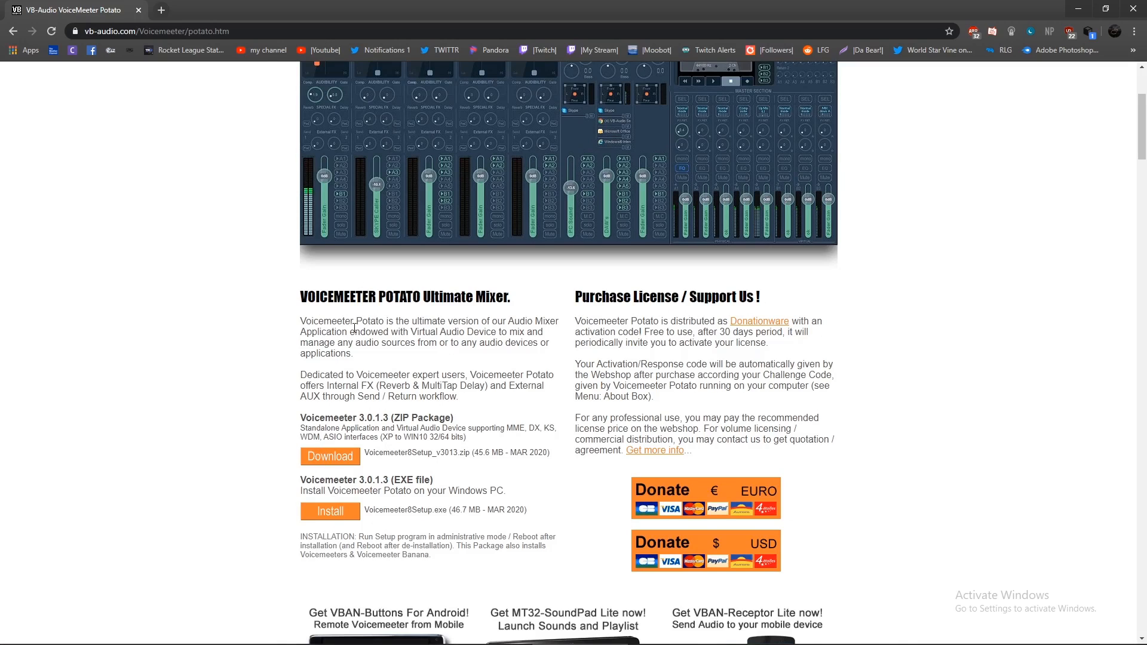
scroll("up", 3)
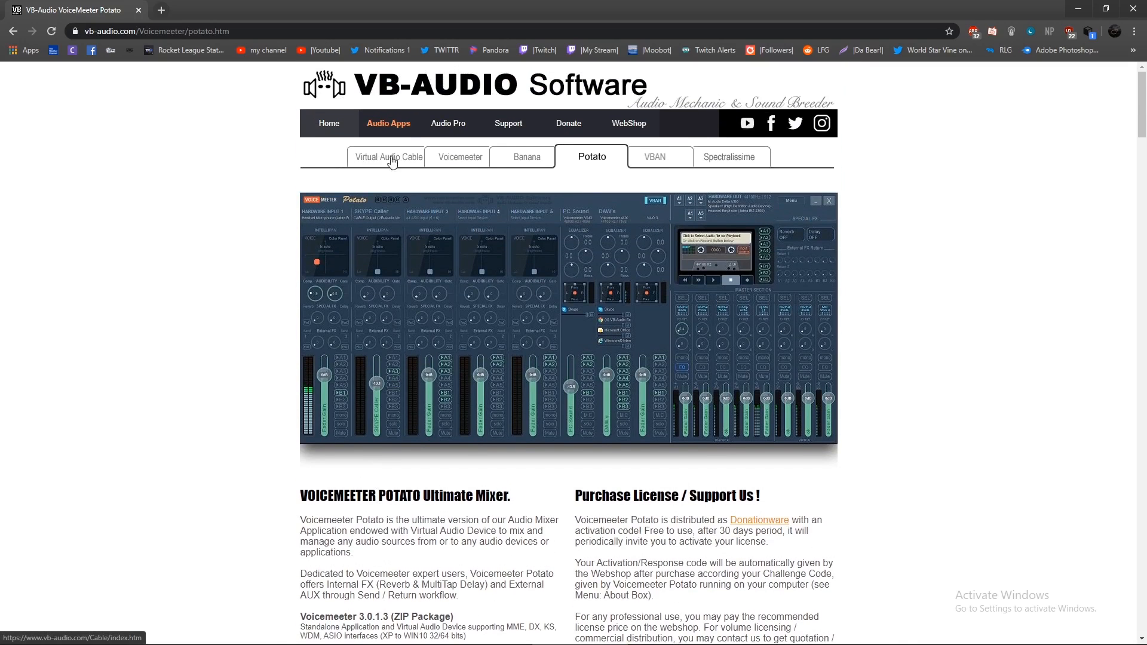
left_click(389, 157)
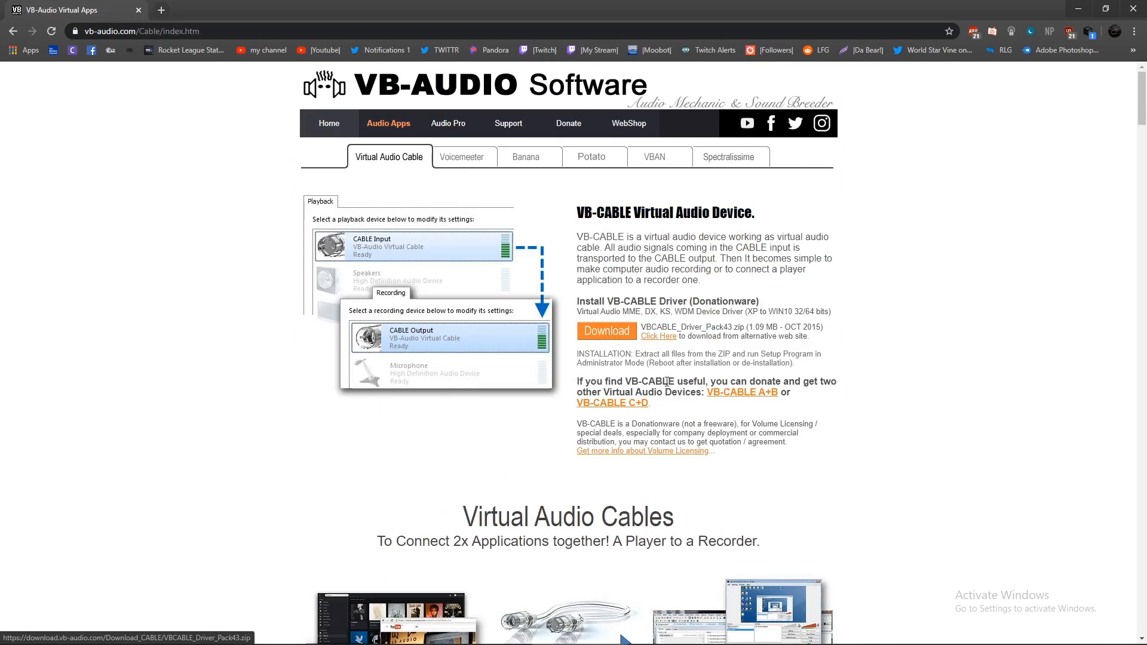
mouse_move(943, 370)
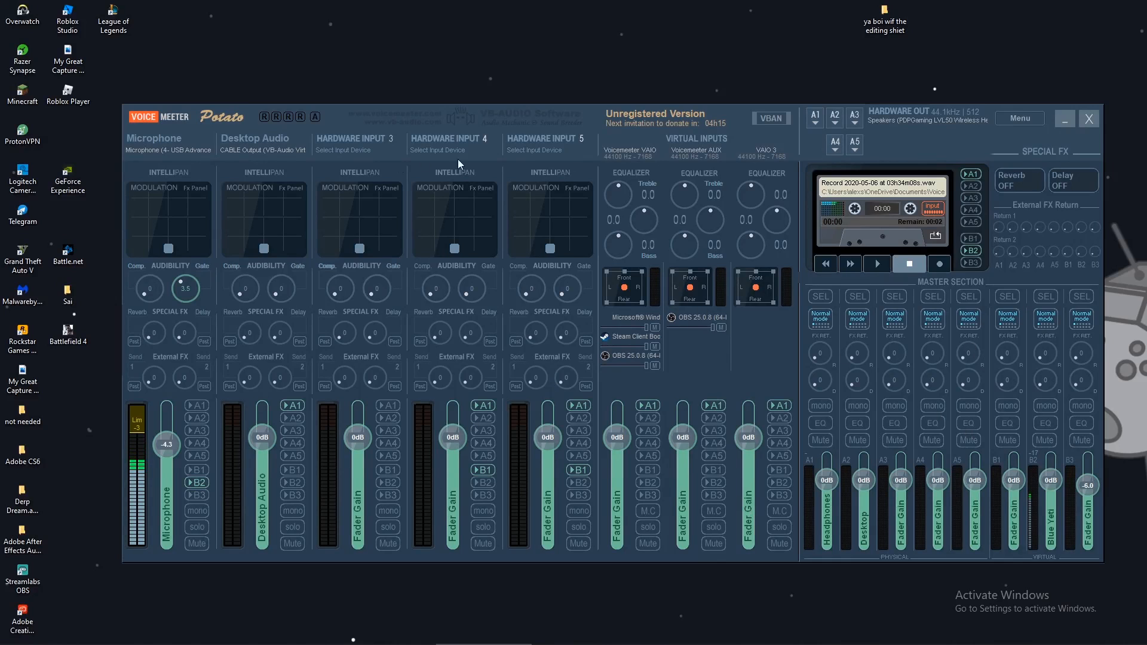
mouse_move(764, 256)
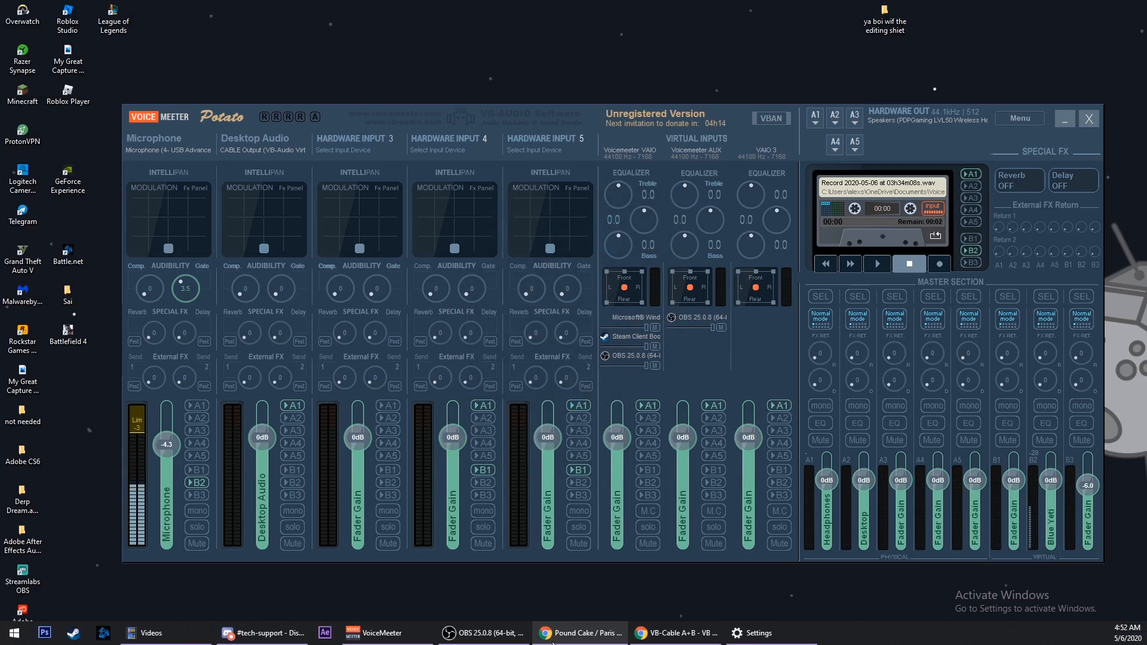
- Bring up the Windows Sound settings from the taskbar after reviewing the mixer
left_click(750, 634)
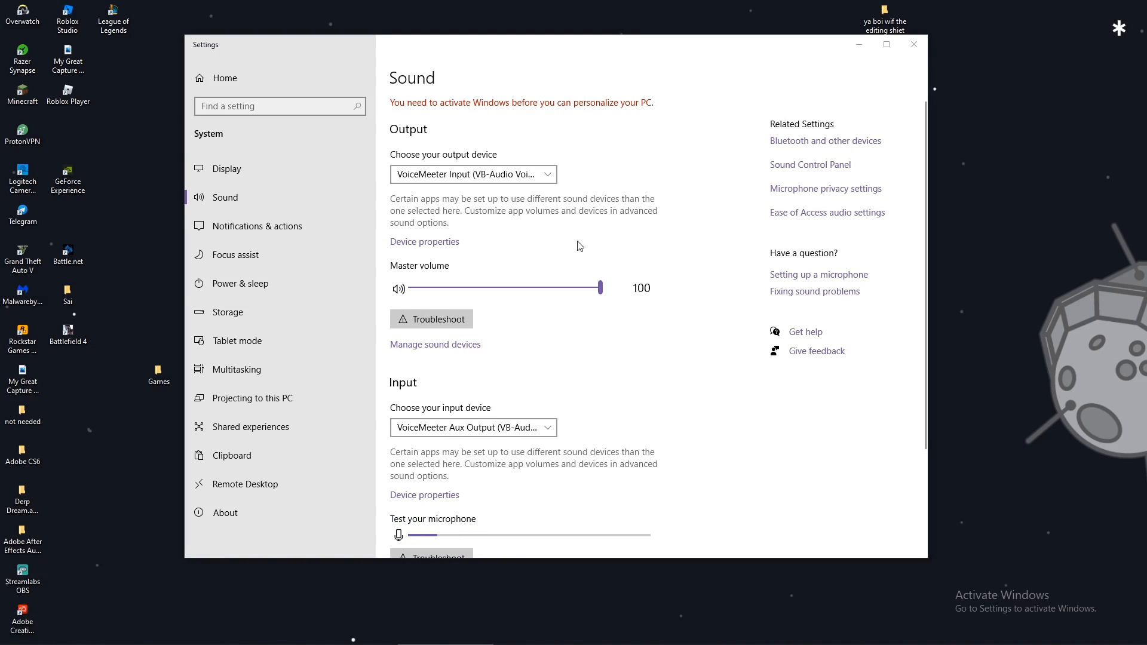
mouse_move(790, 433)
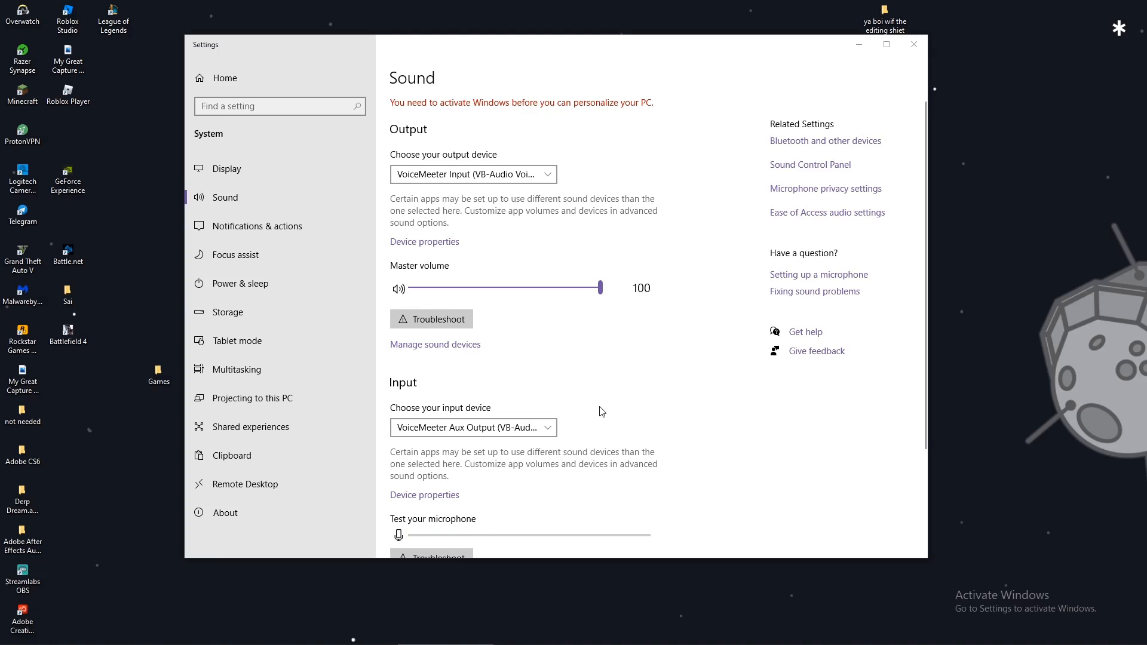
mouse_move(389, 139)
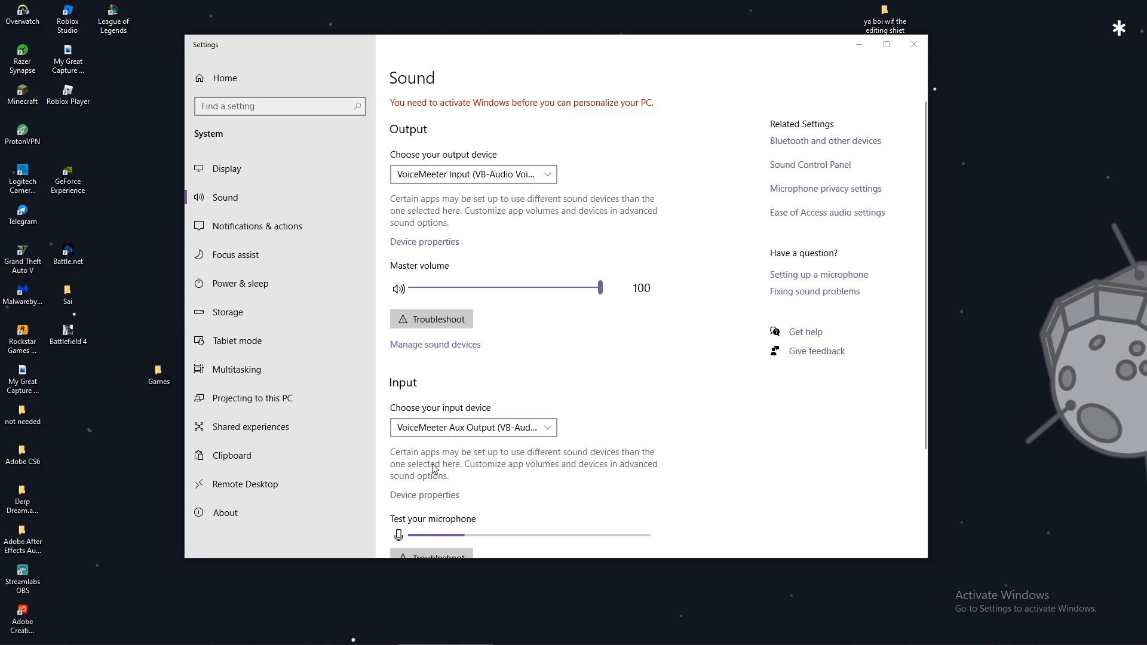
mouse_move(445, 406)
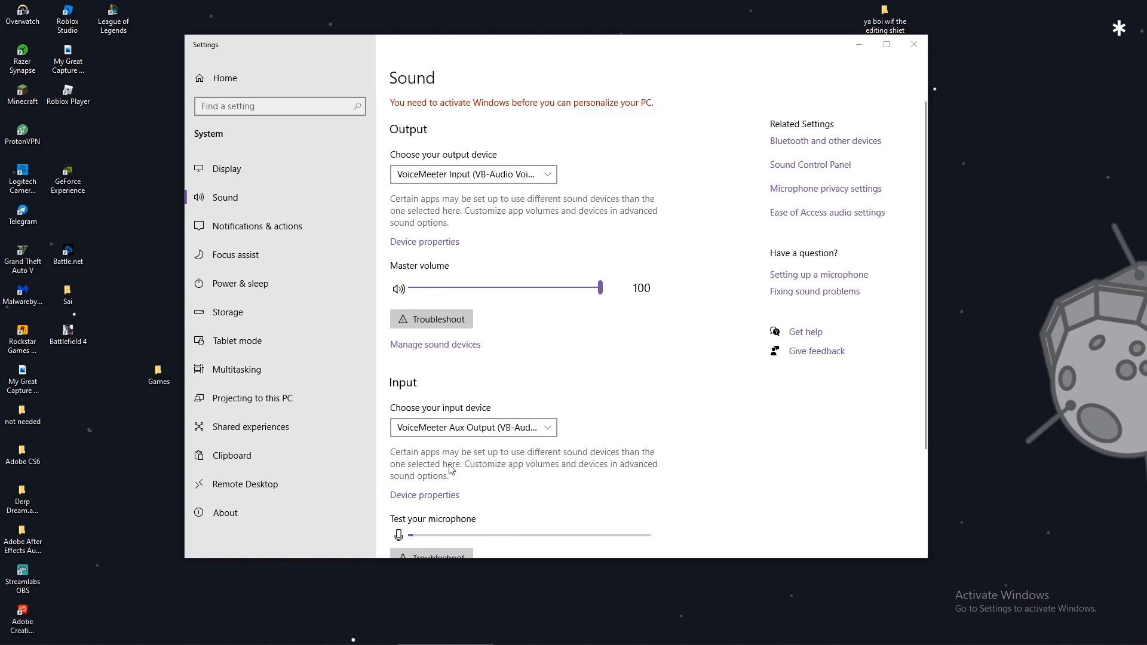
left_click(472, 428)
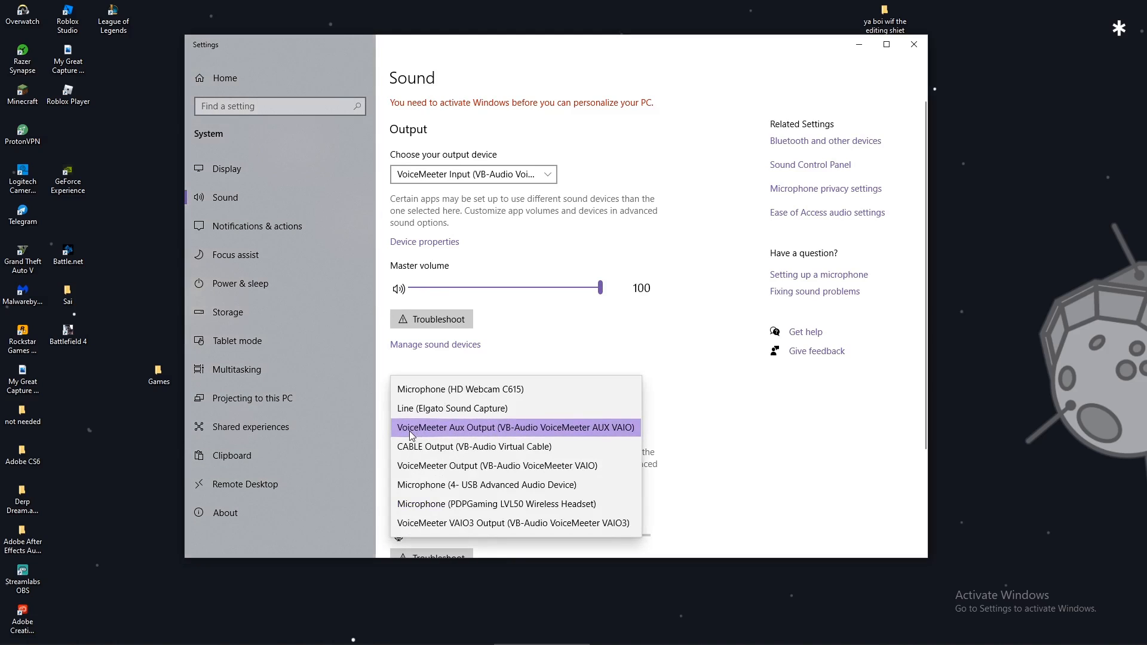
mouse_move(432, 428)
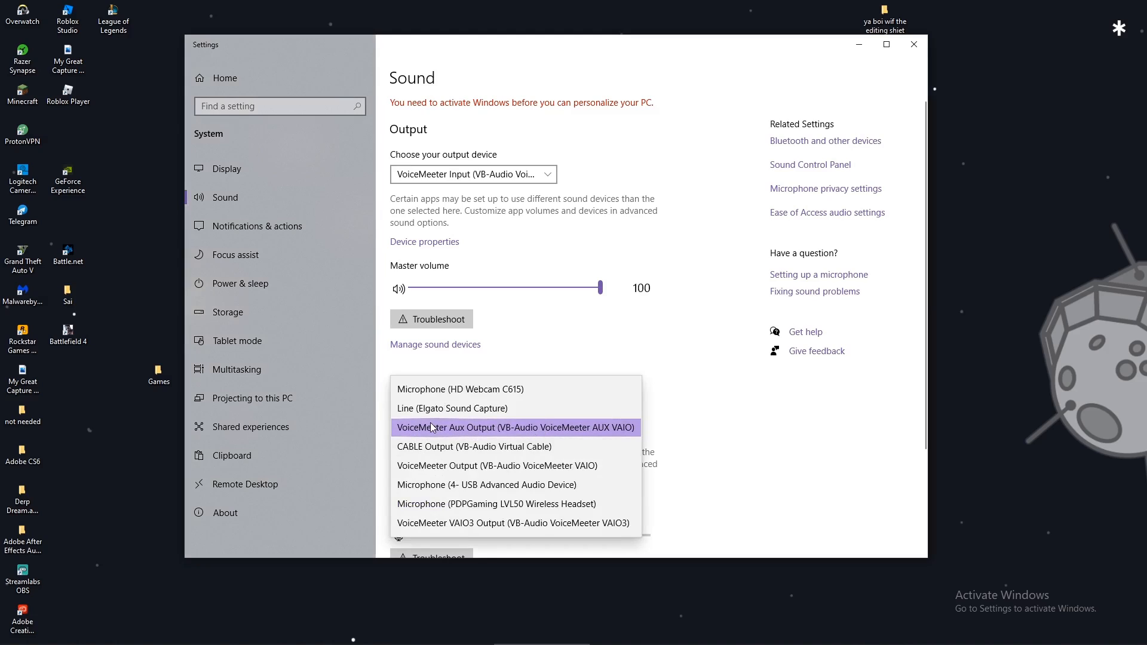
mouse_move(540, 436)
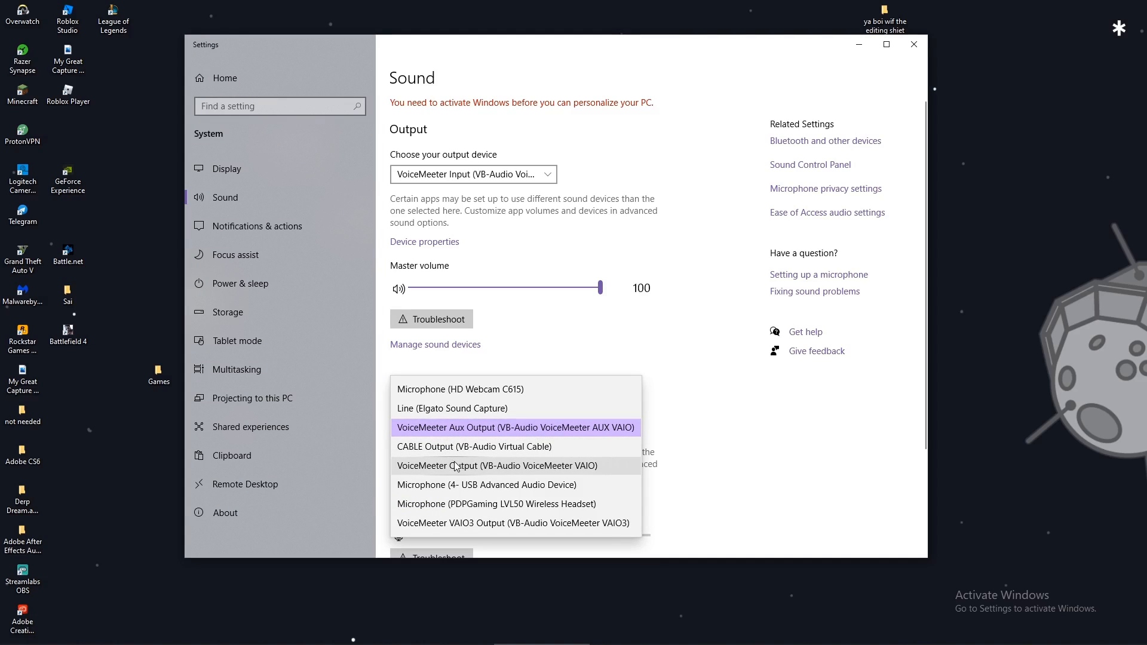
left_click(498, 465)
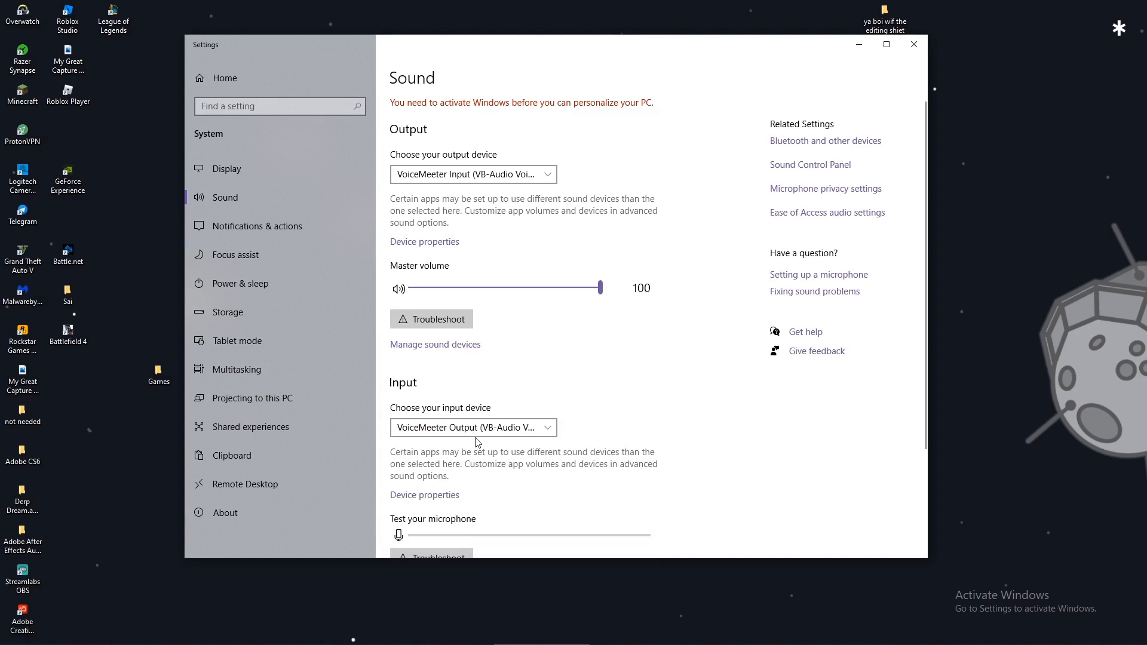
left_click(472, 428)
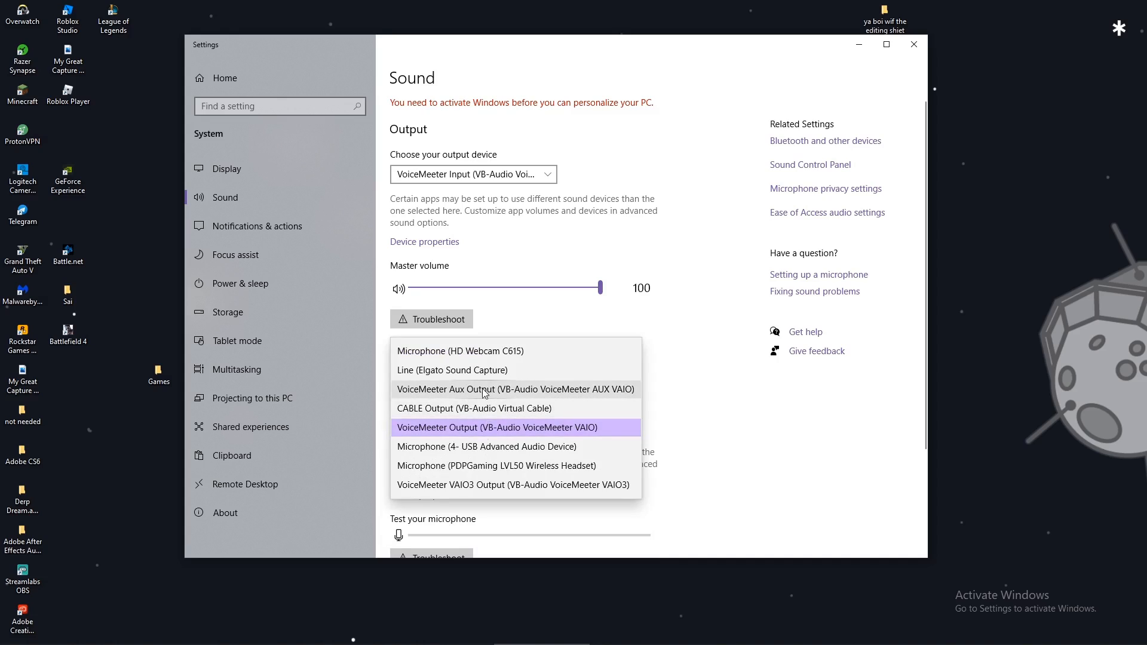
mouse_move(523, 397)
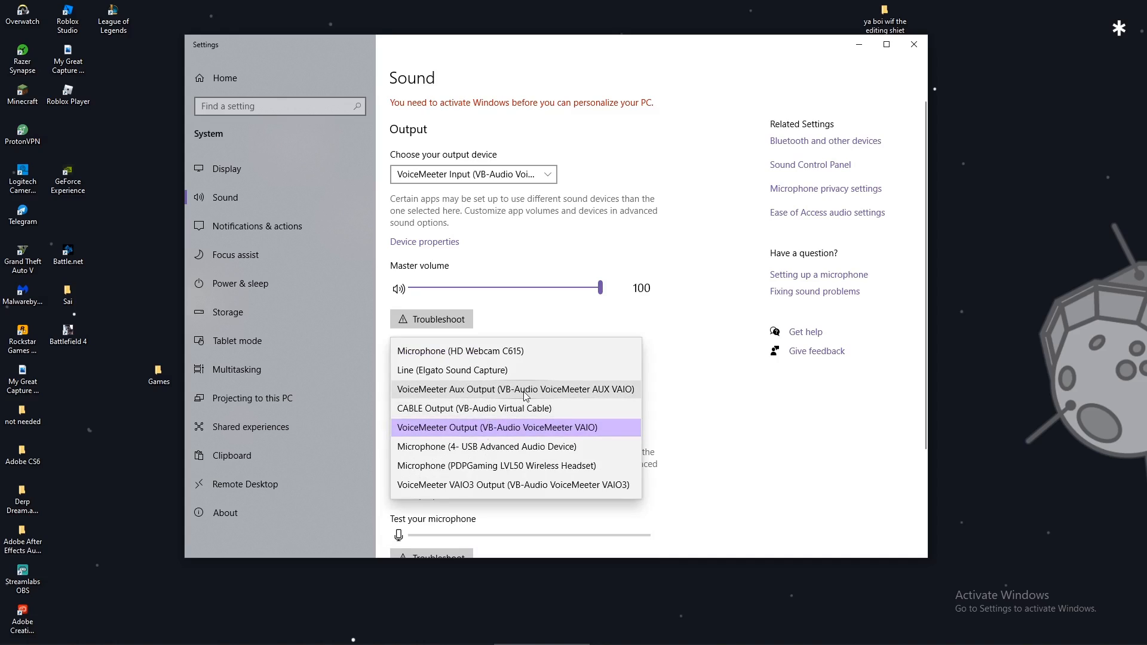
left_click(513, 389)
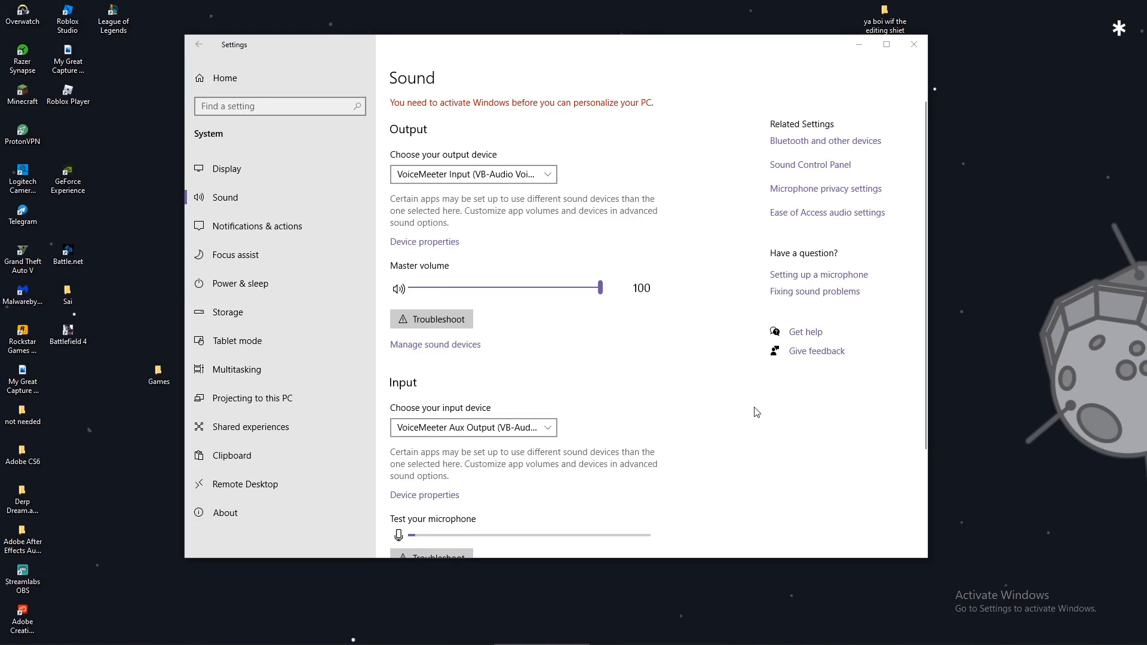
- View App volume and device preferences showing Chrome routed to CABLE Input, then return to the mixer
scroll("down", 3)
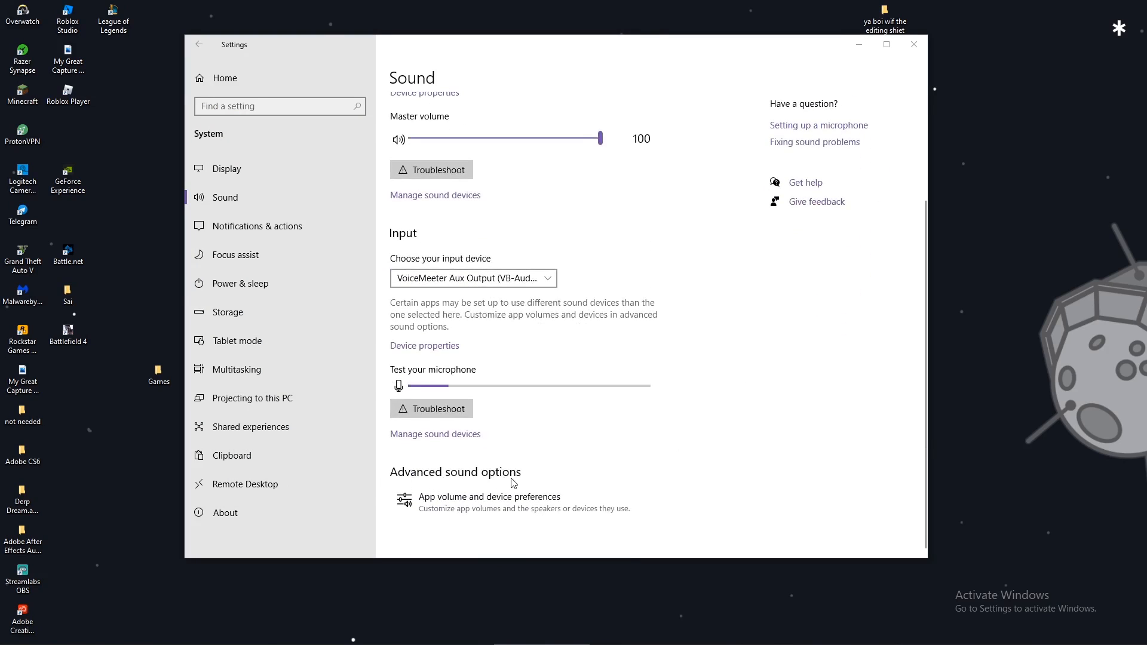
left_click(489, 497)
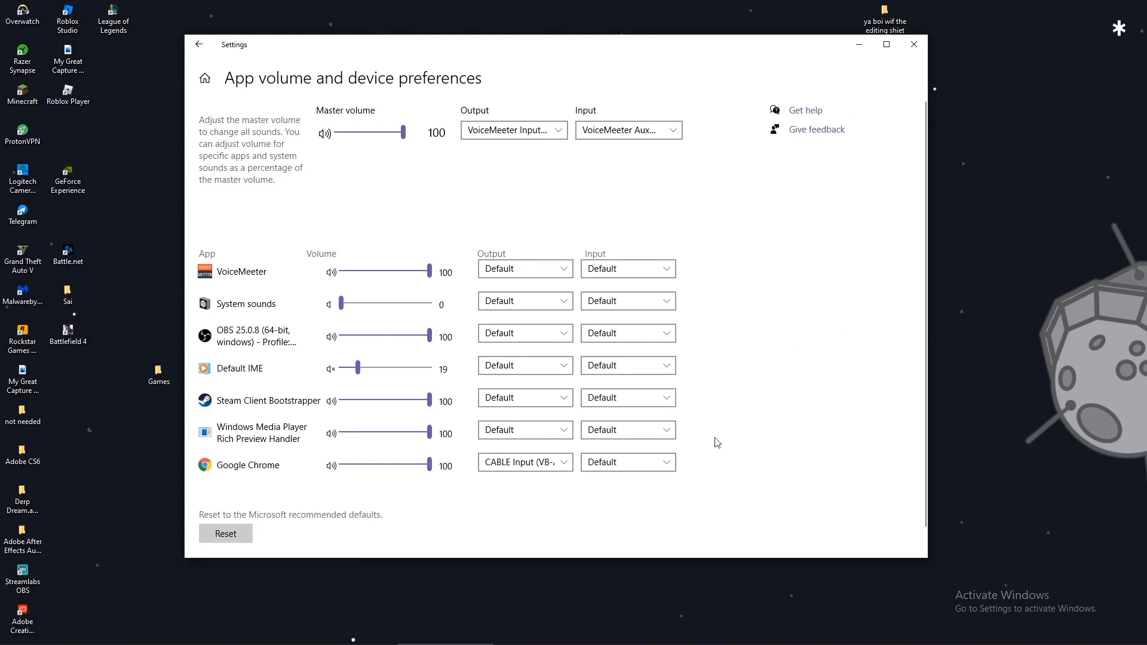
mouse_move(482, 361)
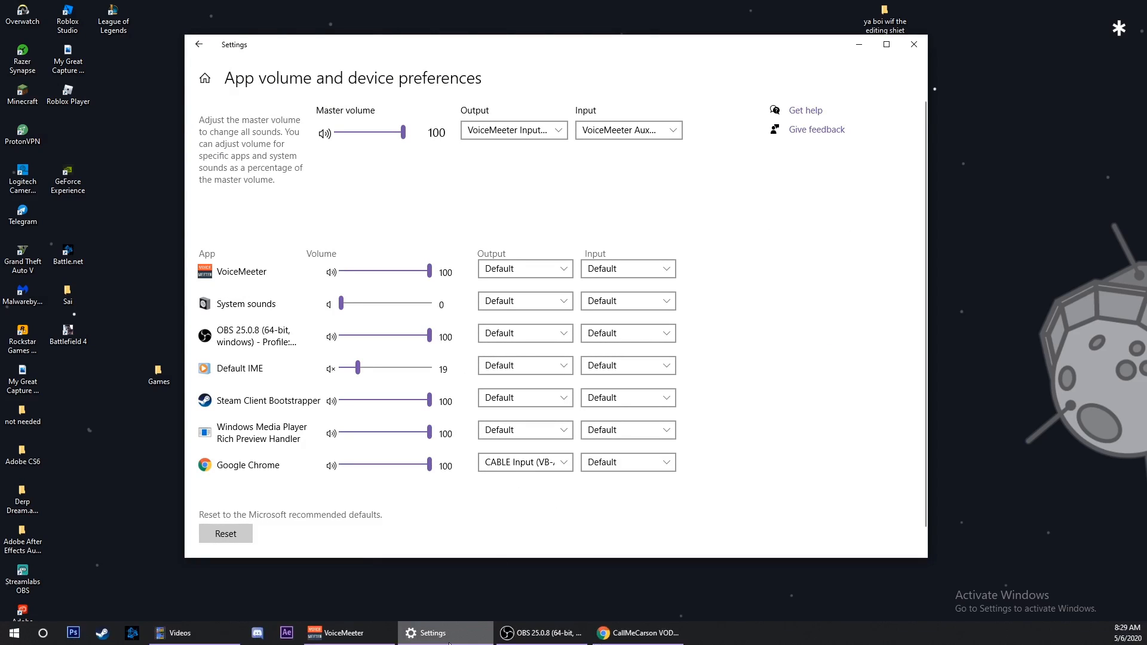
left_click(342, 633)
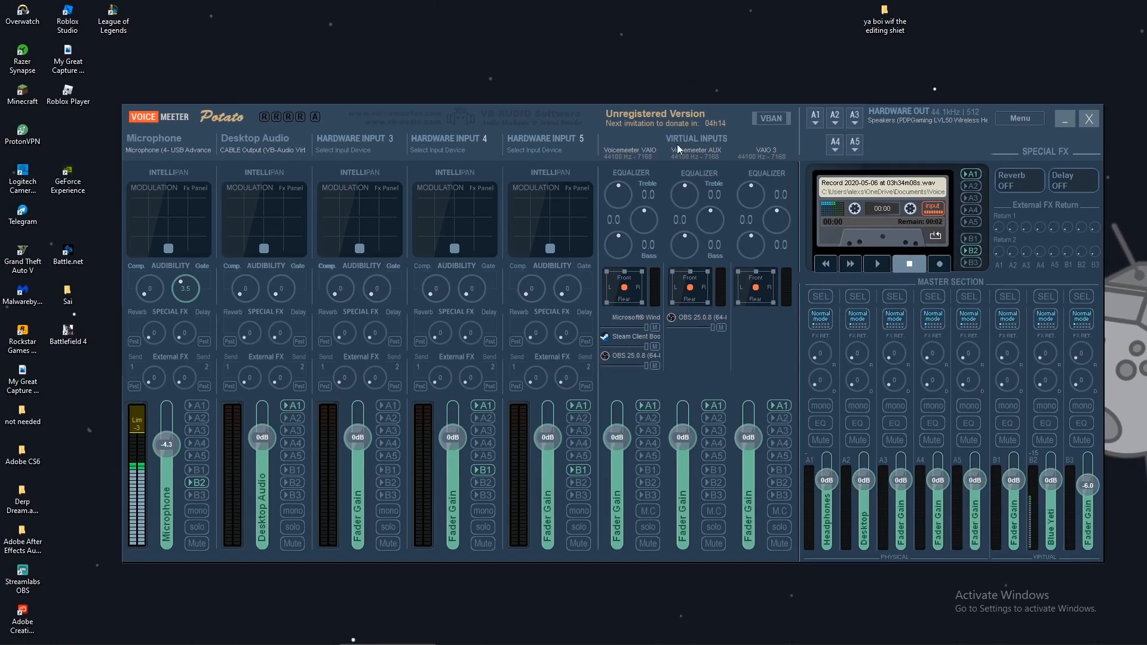
- Show the Microphone strip's input device list, keeping the WDM USB Advanced Audio Device microphone
left_click(168, 138)
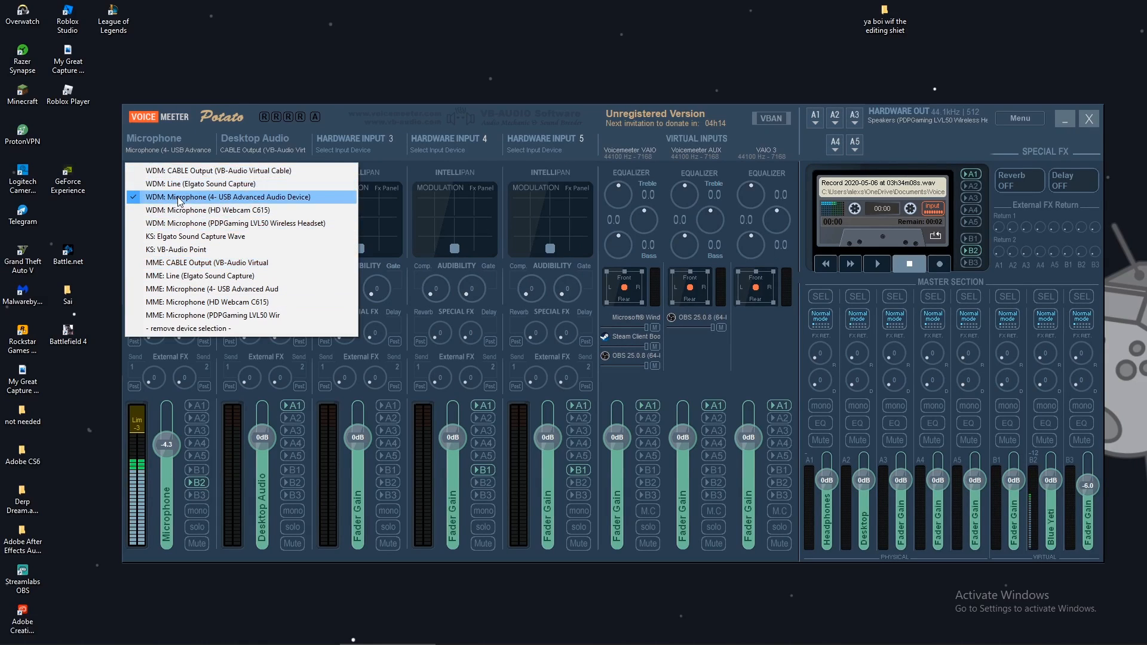
mouse_move(204, 184)
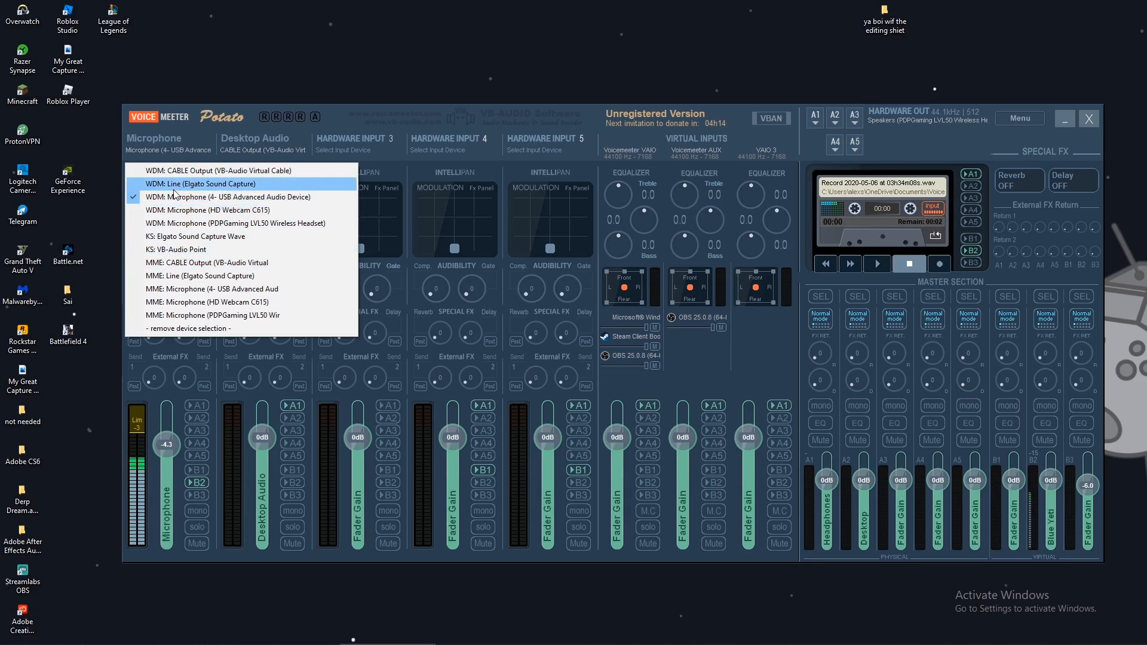
mouse_move(296, 250)
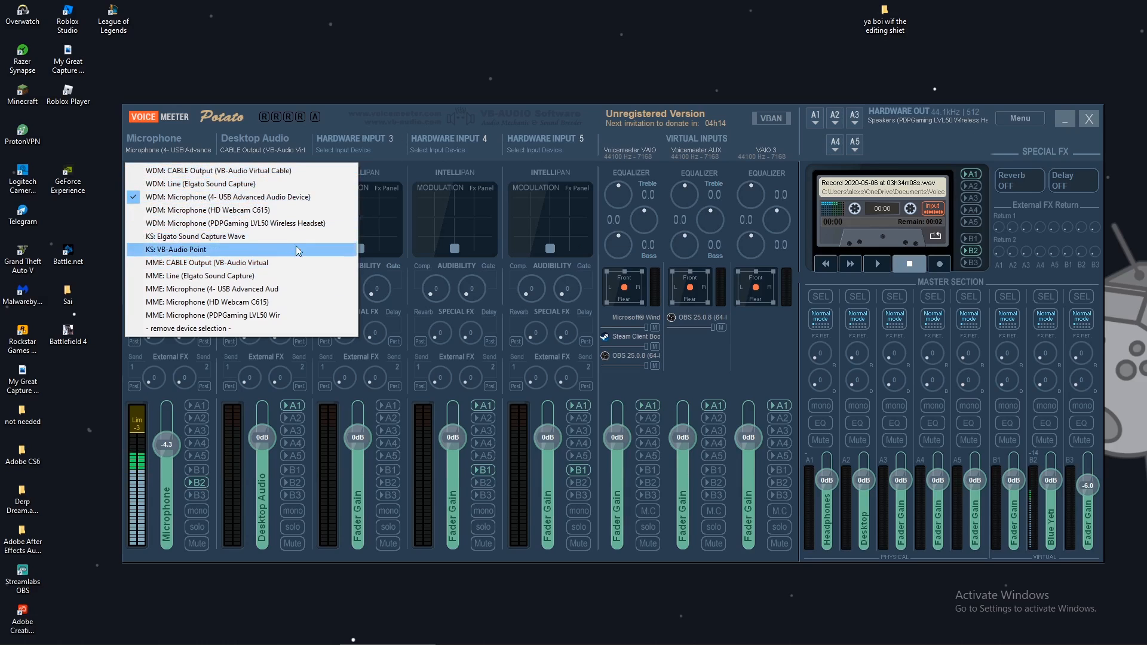
mouse_move(190, 302)
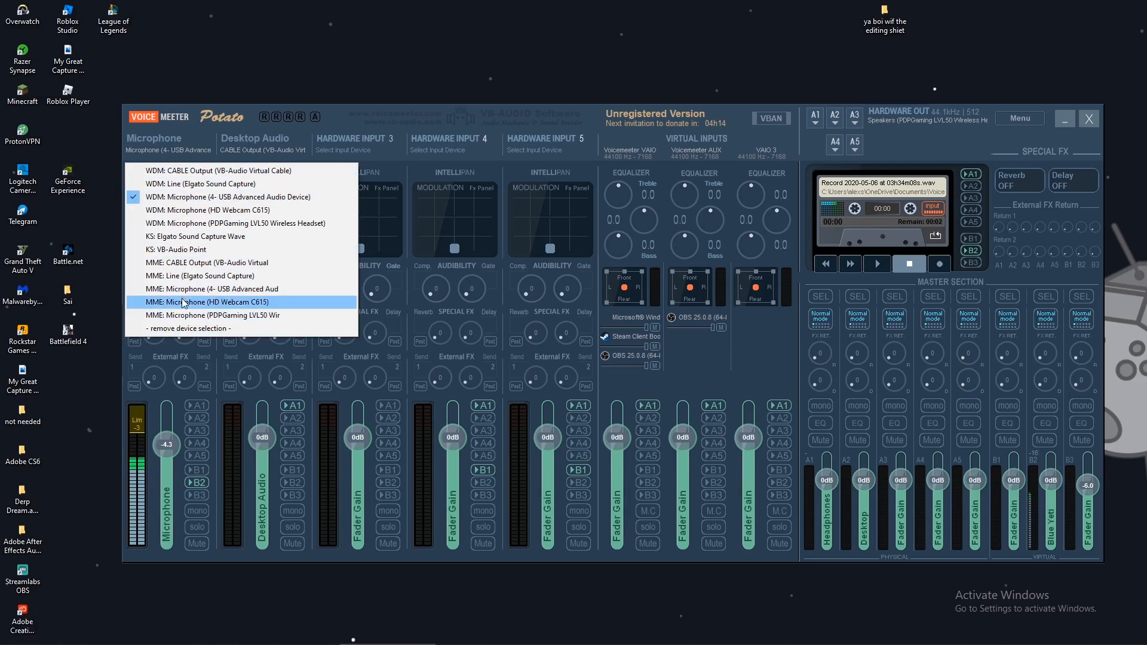
mouse_move(176, 249)
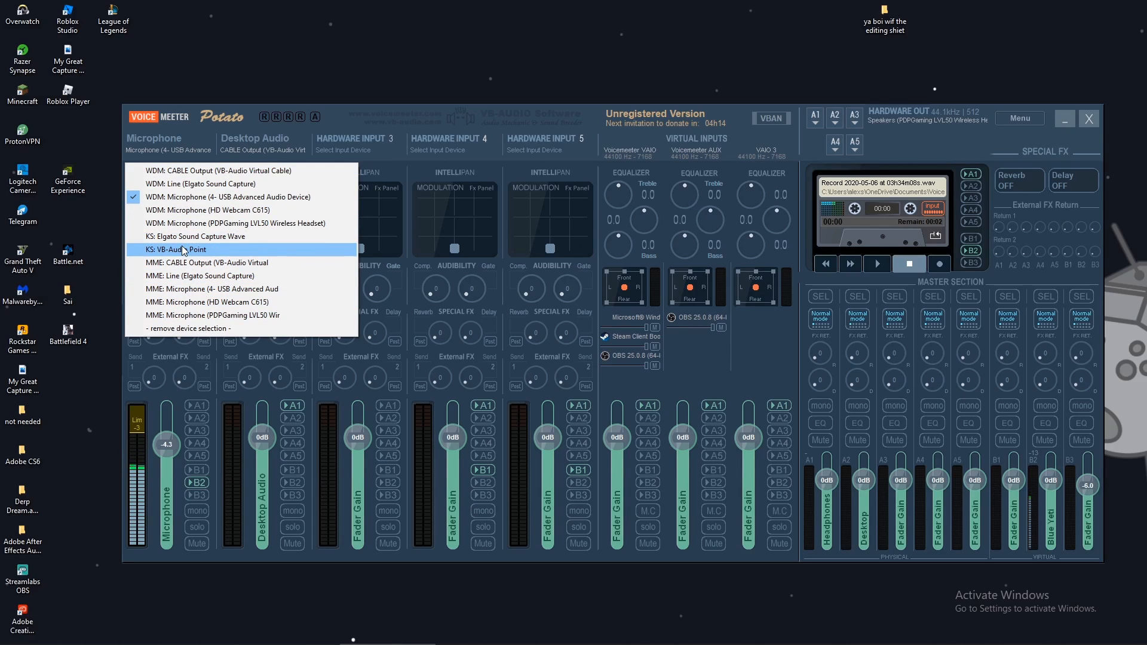
mouse_move(227, 197)
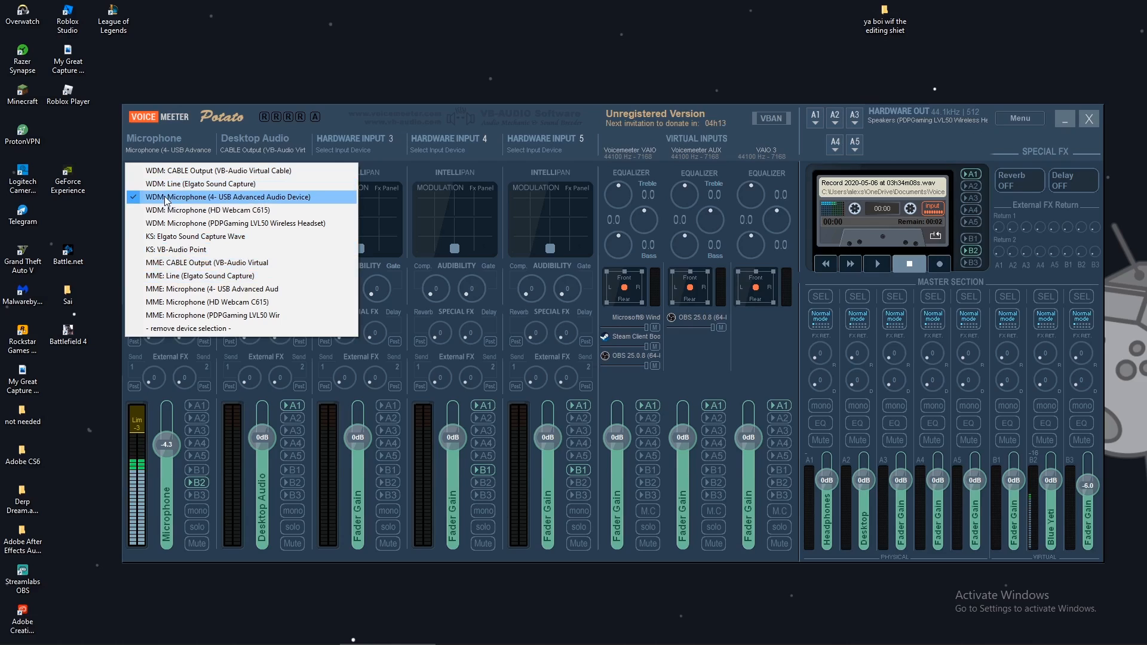
mouse_move(195, 154)
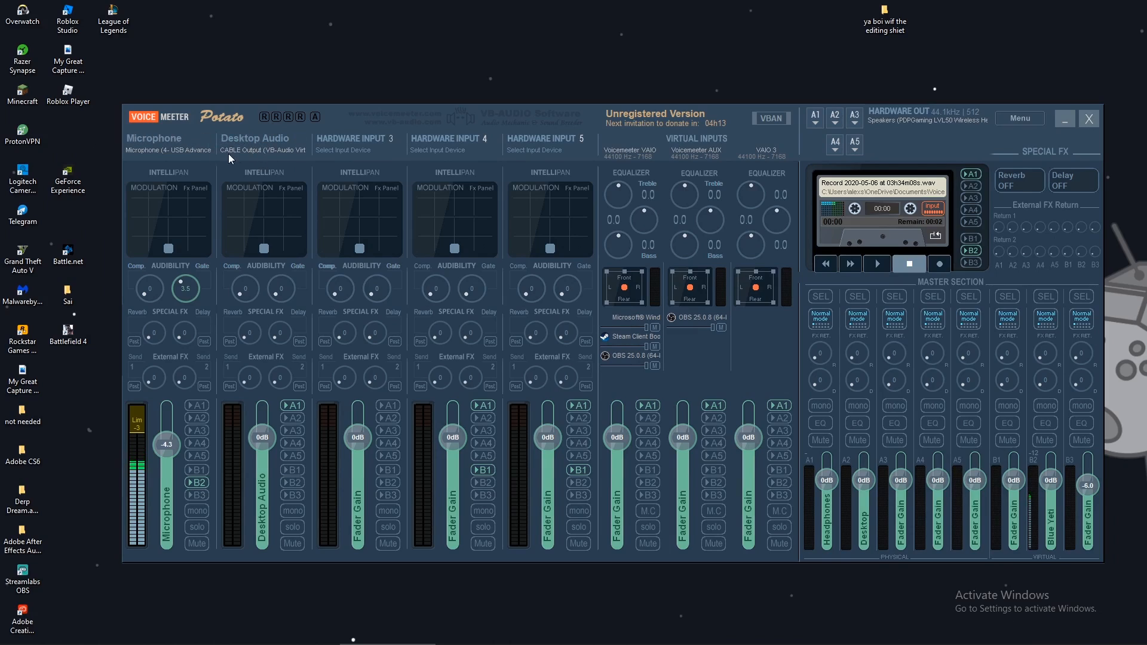
left_click(262, 151)
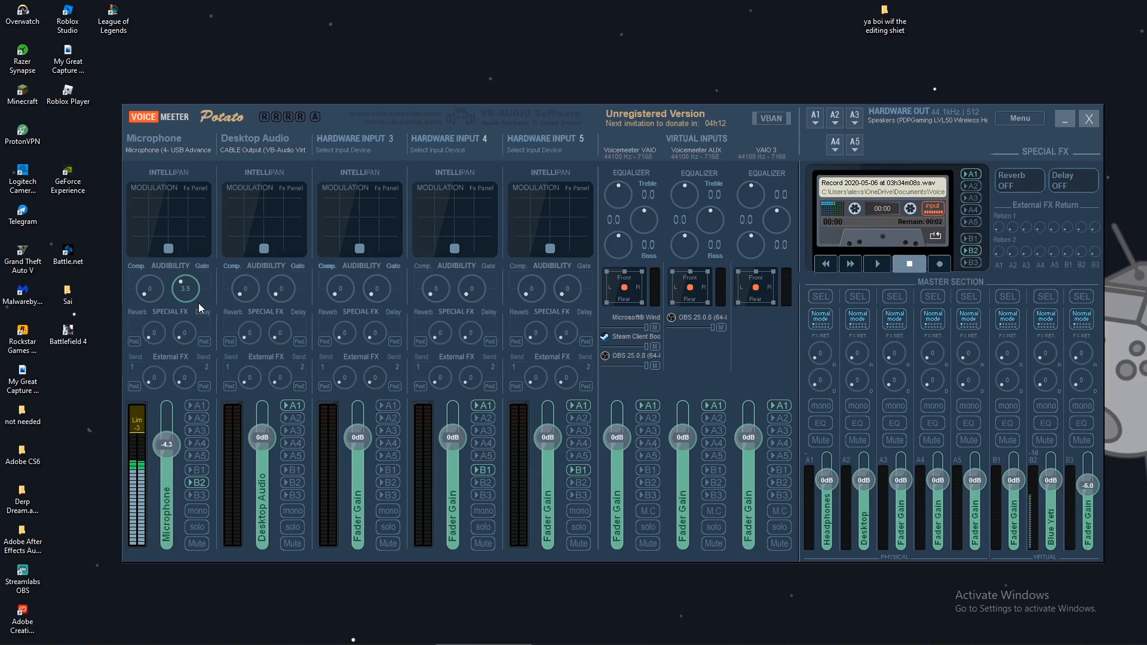
mouse_move(188, 176)
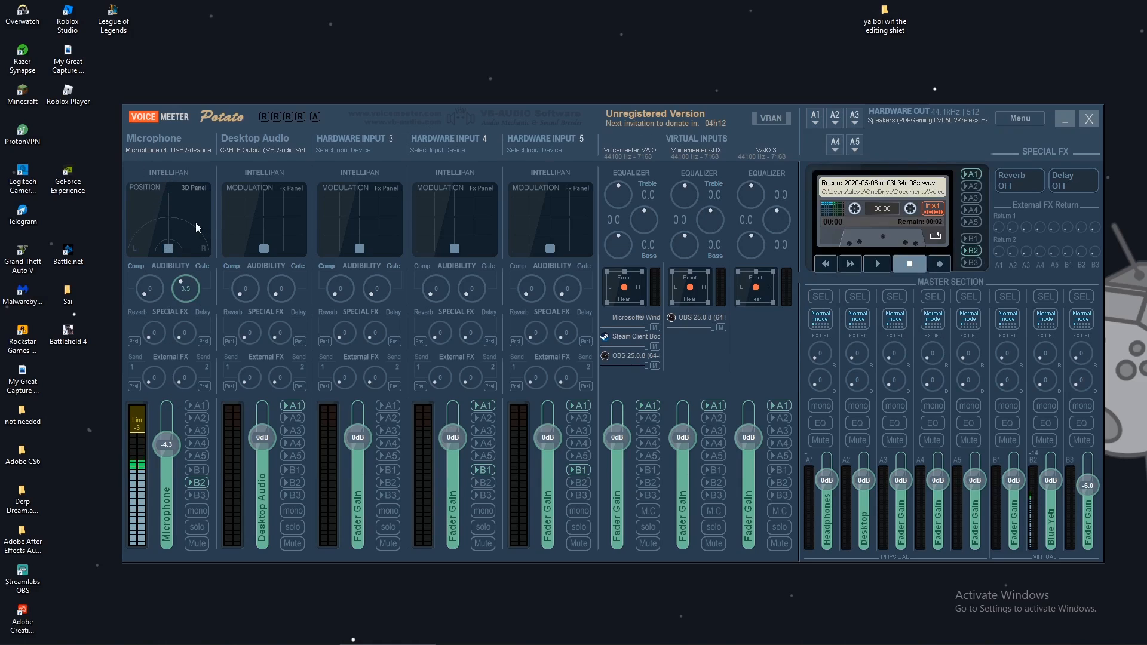
- Cycle the Microphone IntelliPan through voice and modulation modes and move the pad point
left_click(191, 188)
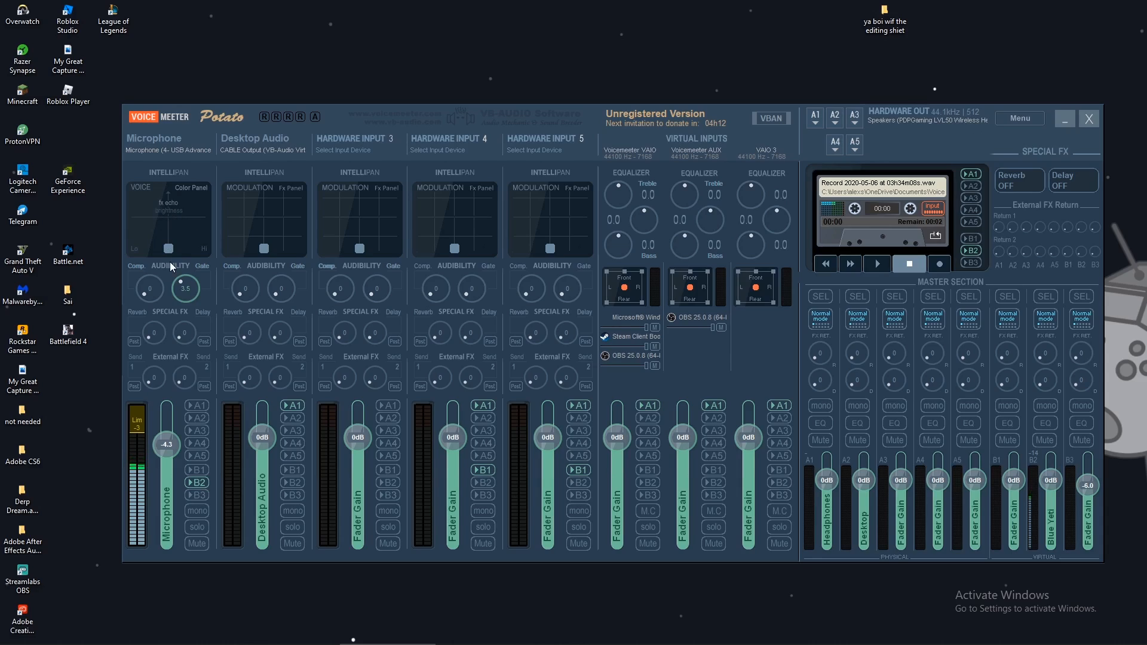
left_click(158, 248)
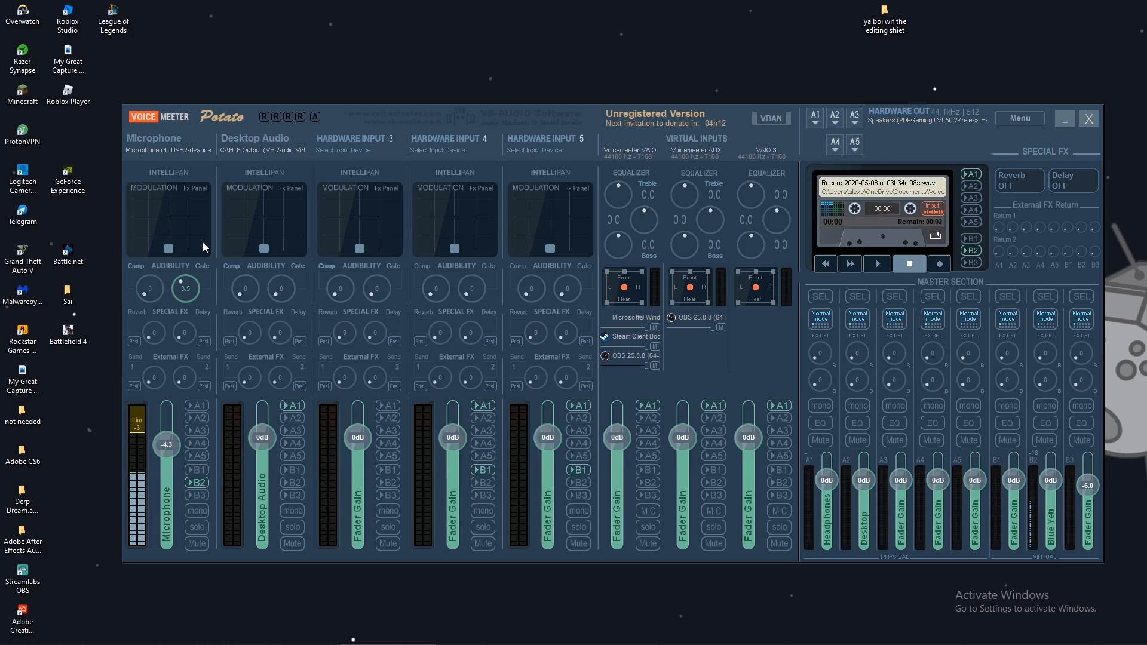
mouse_move(180, 248)
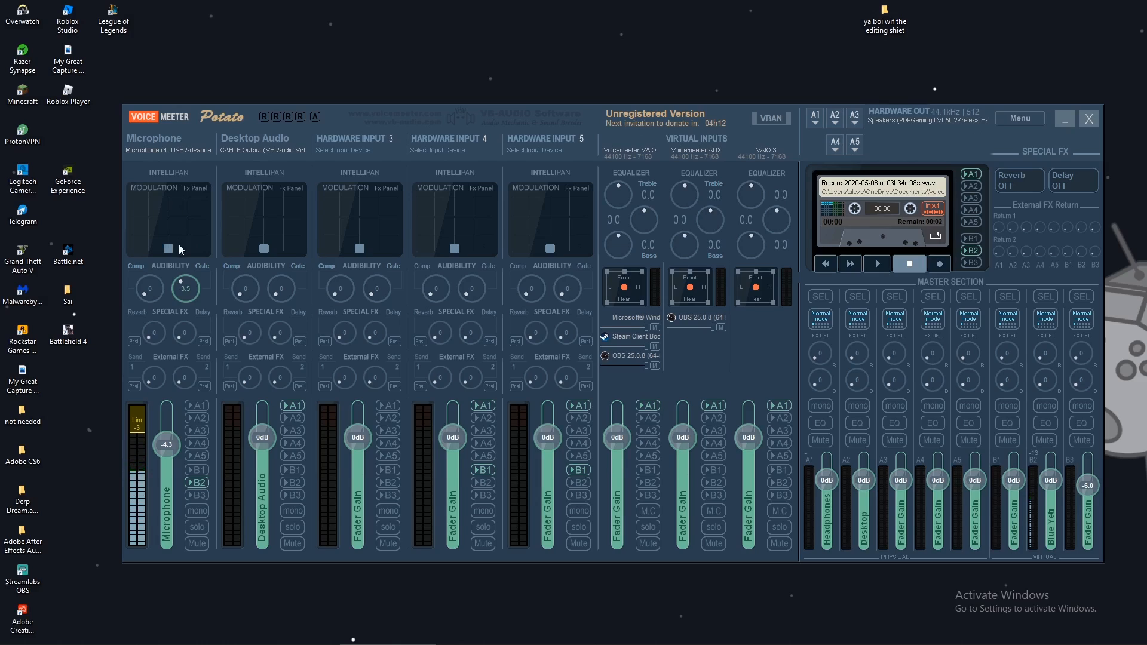
mouse_move(178, 206)
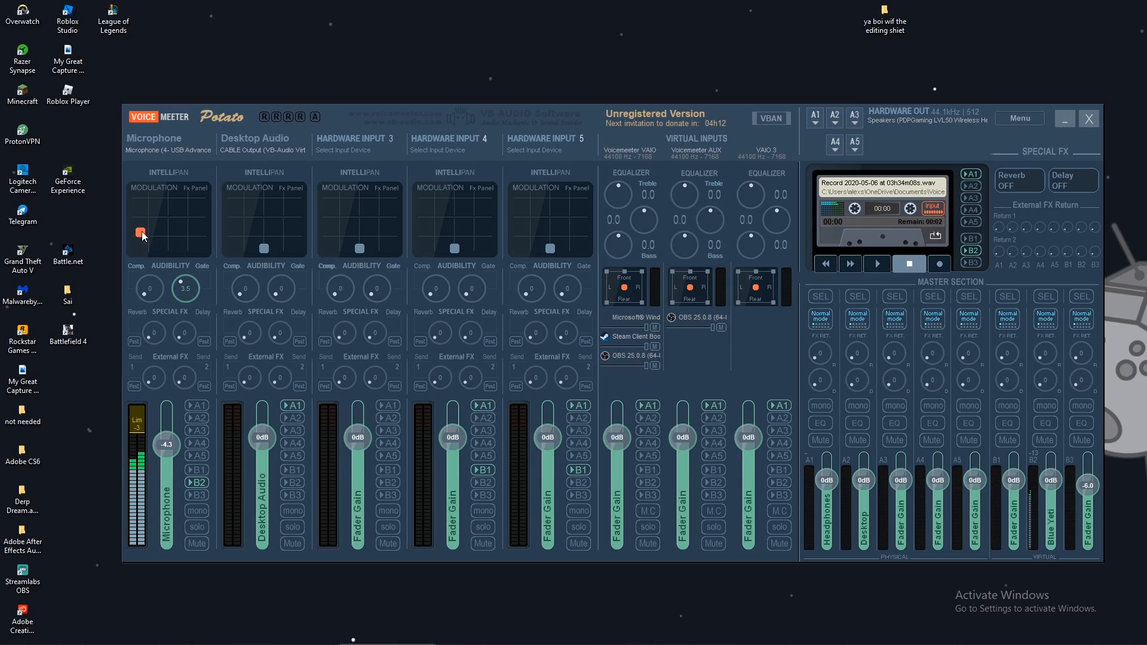
left_click_drag(141, 236, 196, 240)
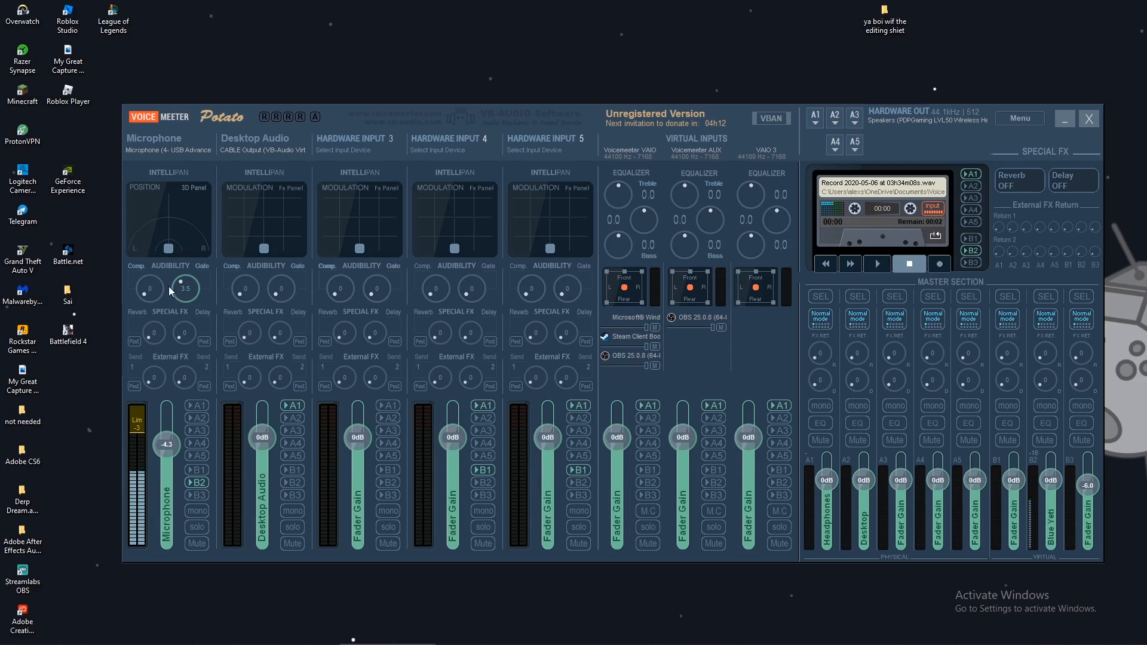
mouse_move(131, 200)
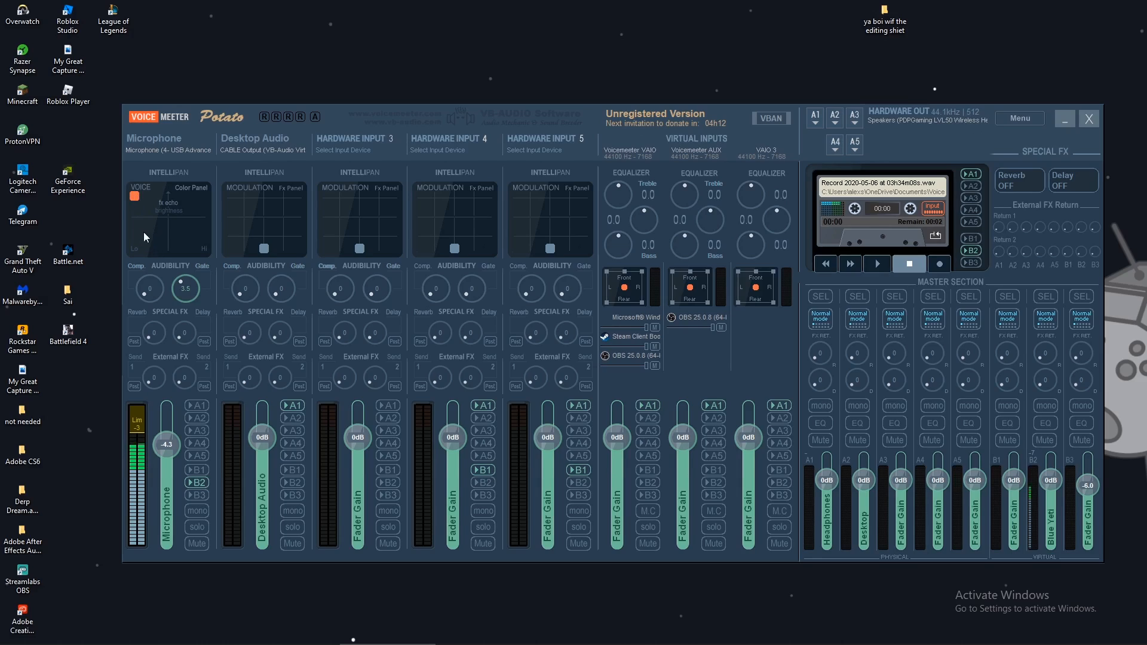
mouse_move(144, 244)
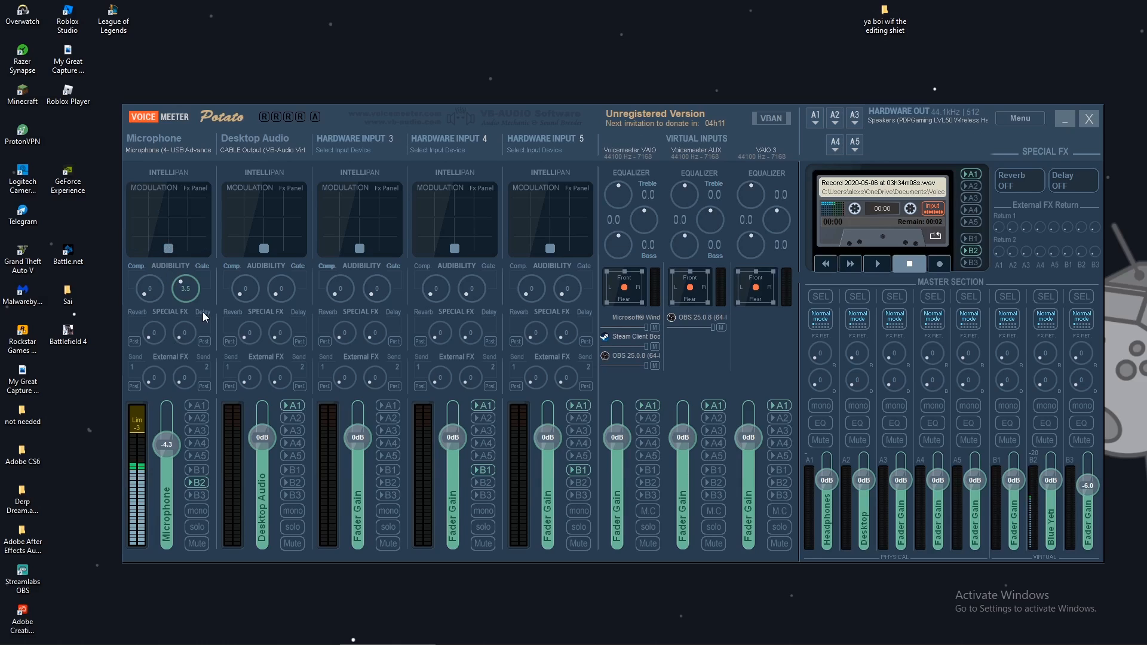
mouse_move(142, 276)
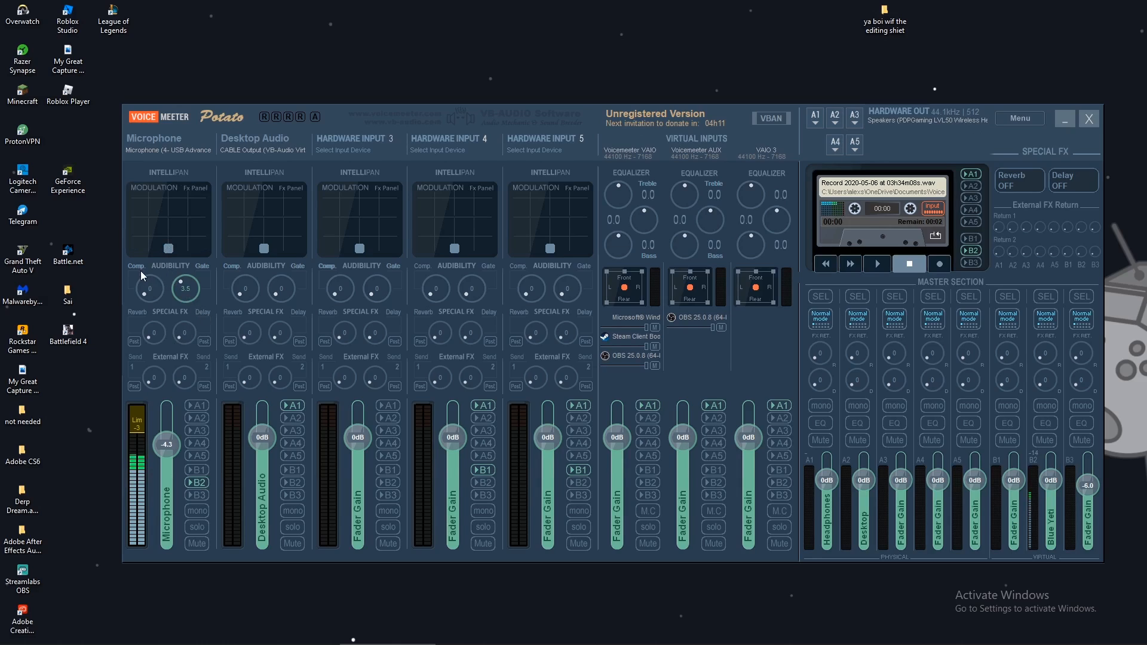
mouse_move(200, 282)
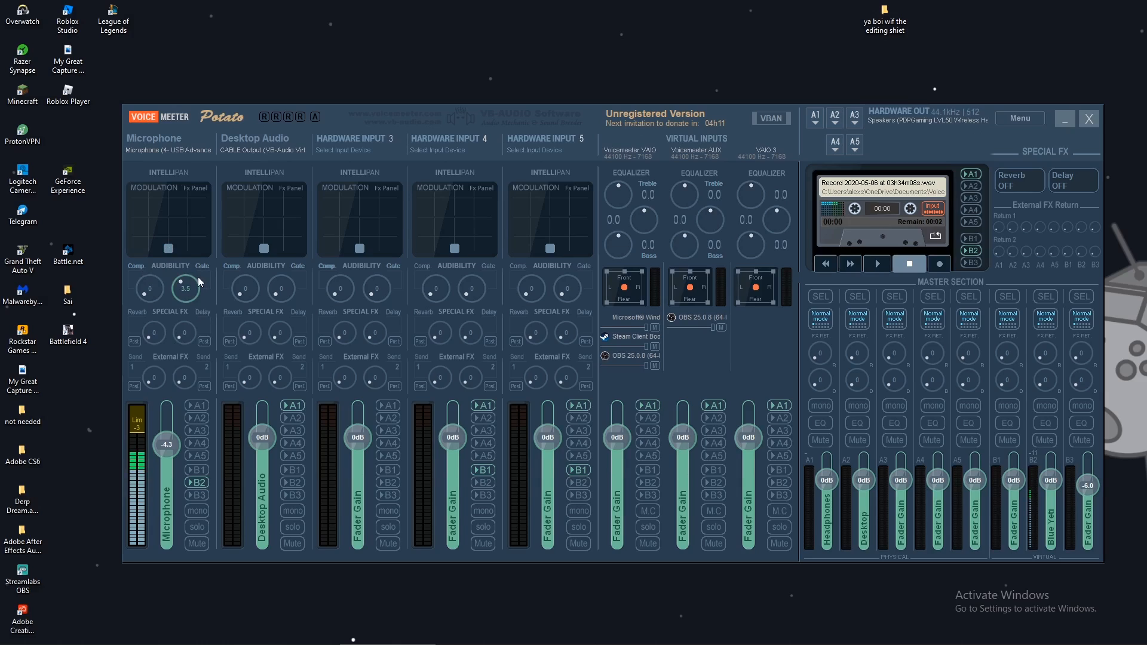
mouse_move(139, 293)
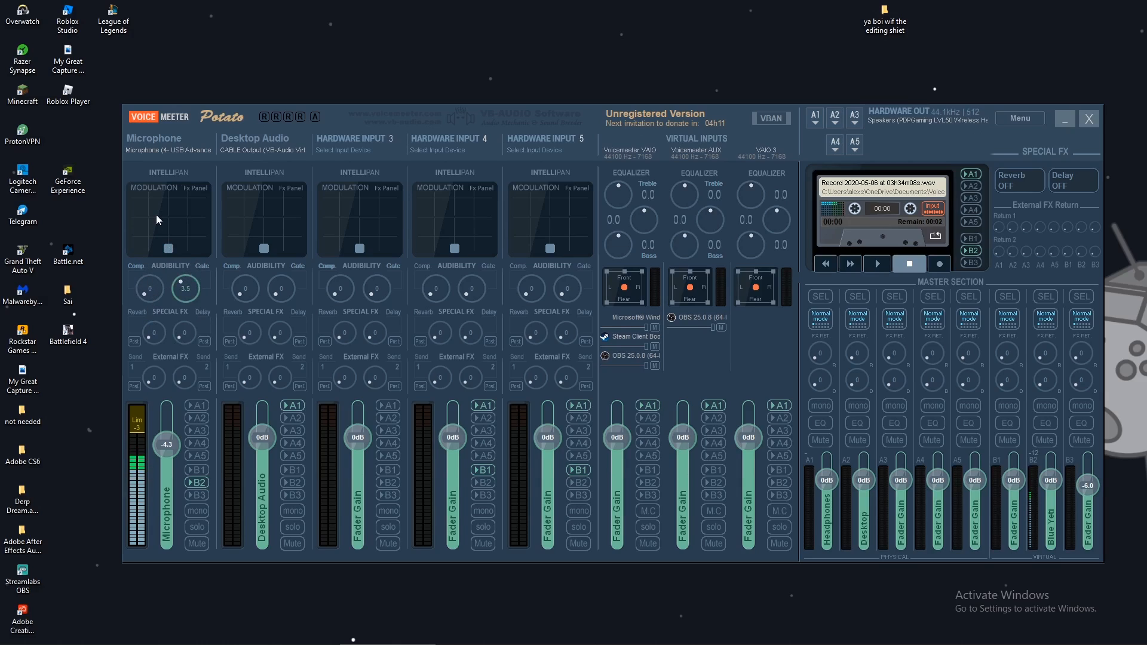
mouse_move(148, 318)
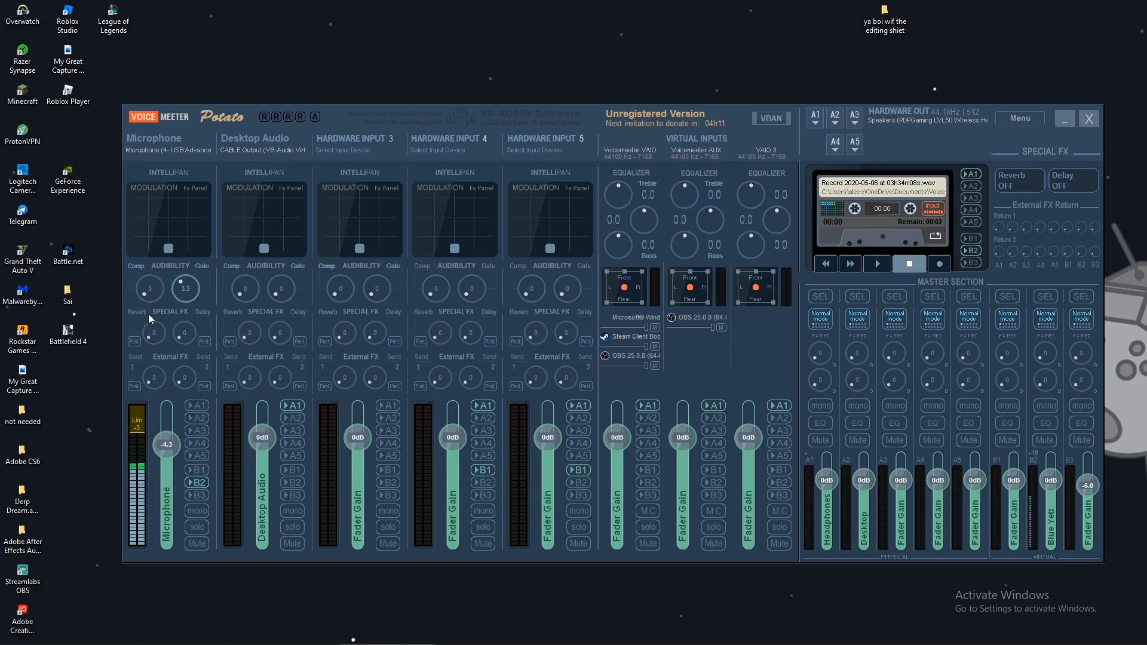
mouse_move(152, 305)
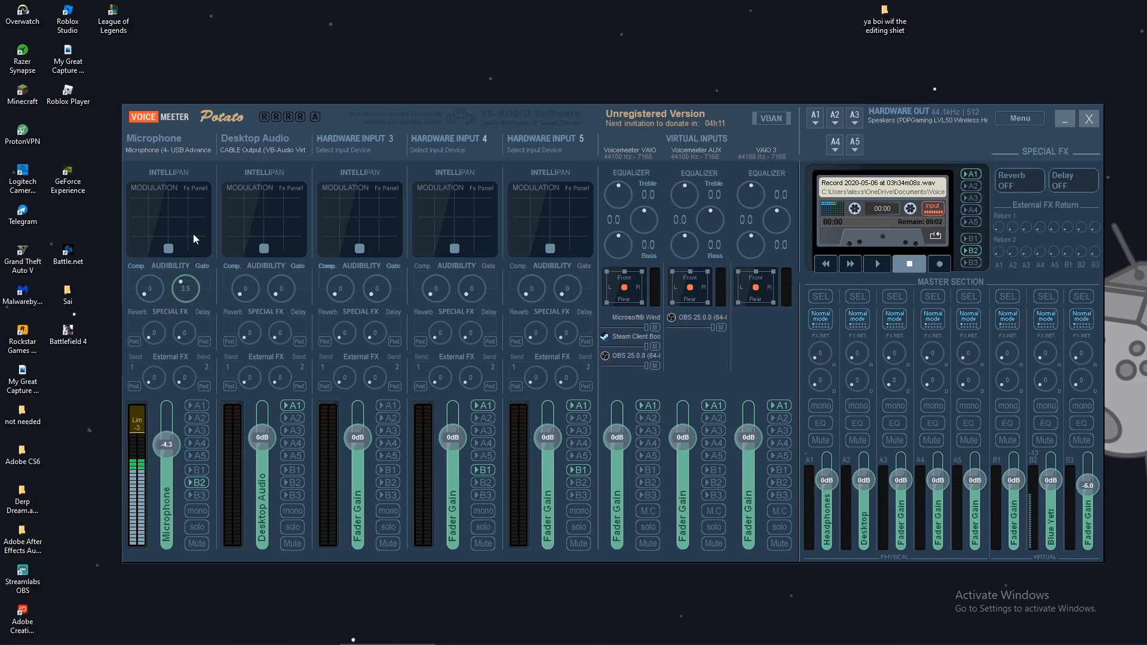
mouse_move(187, 280)
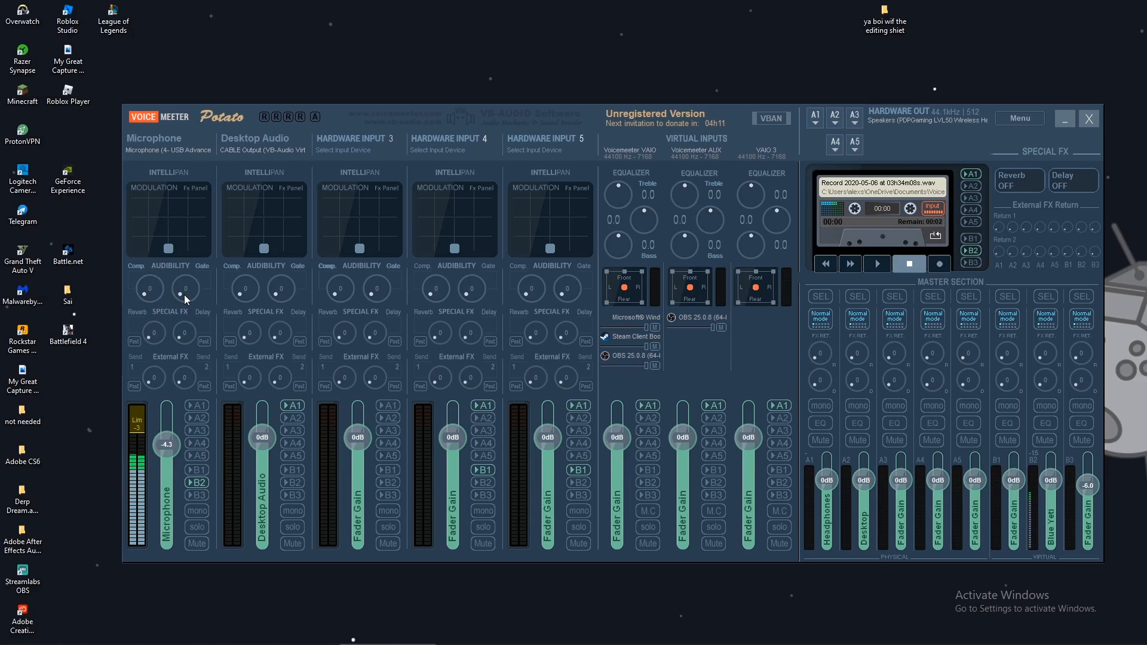
- Raise the Microphone noise gate under Audibility and settle it at 3.6
left_click_drag(148, 288, 158, 279)
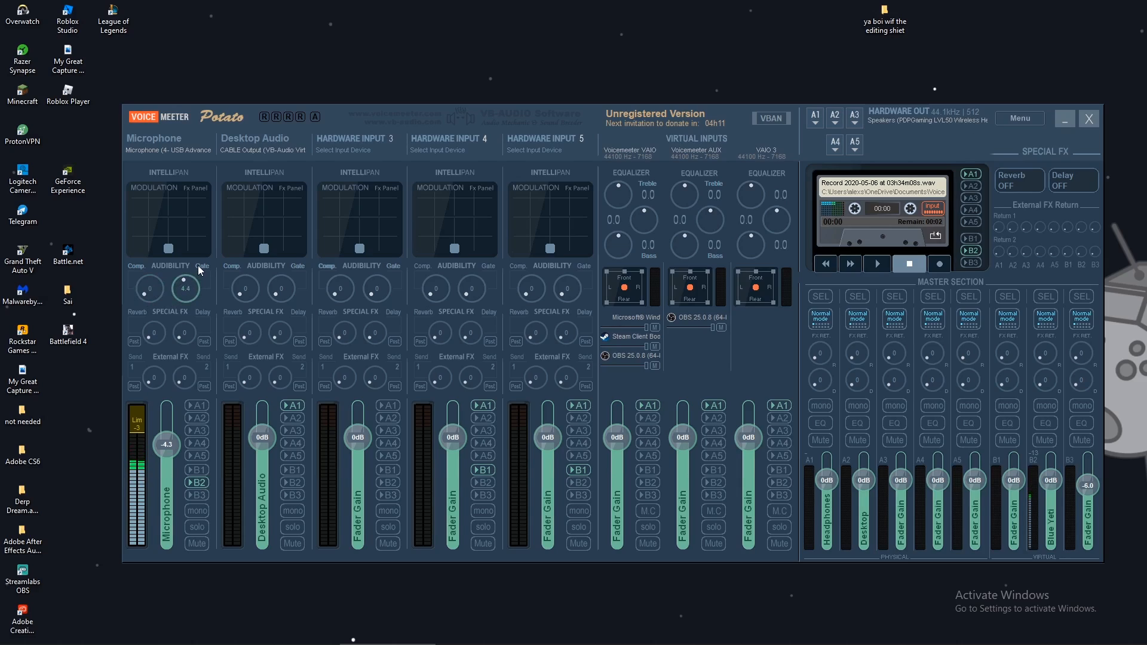
left_click_drag(184, 288, 184, 293)
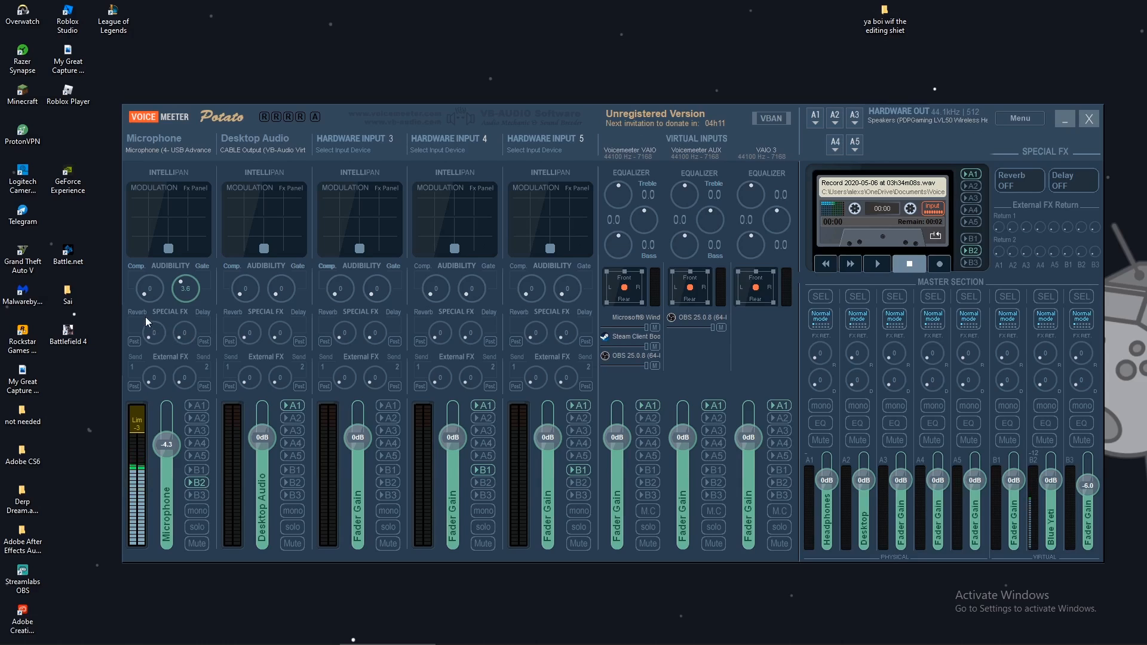
mouse_move(1056, 170)
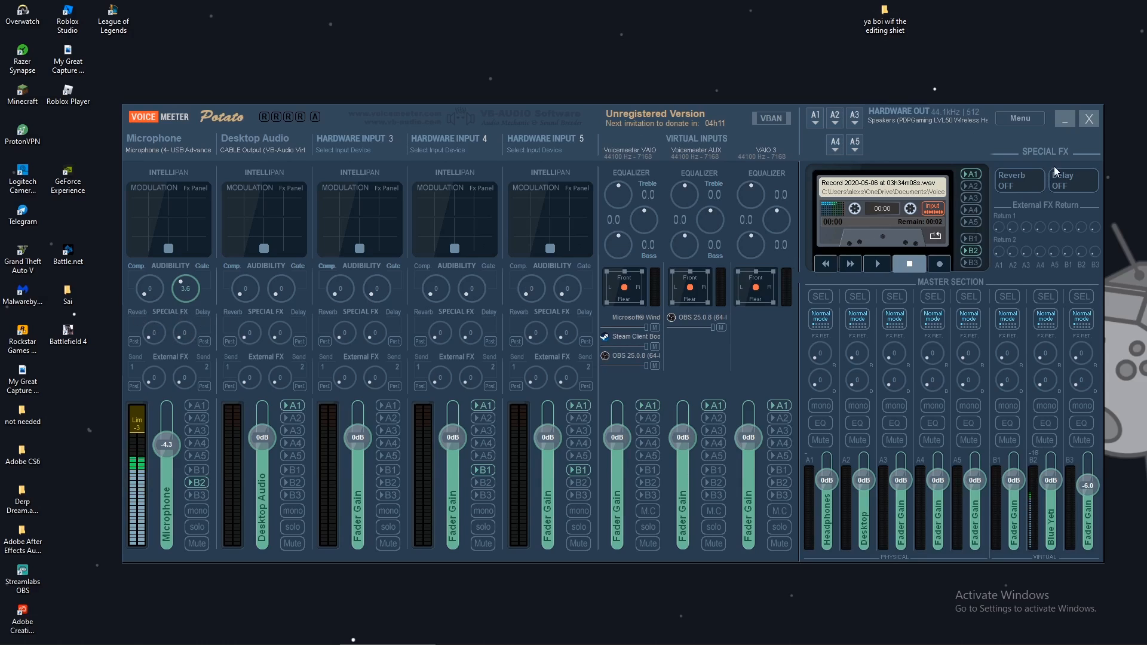
mouse_move(314, 297)
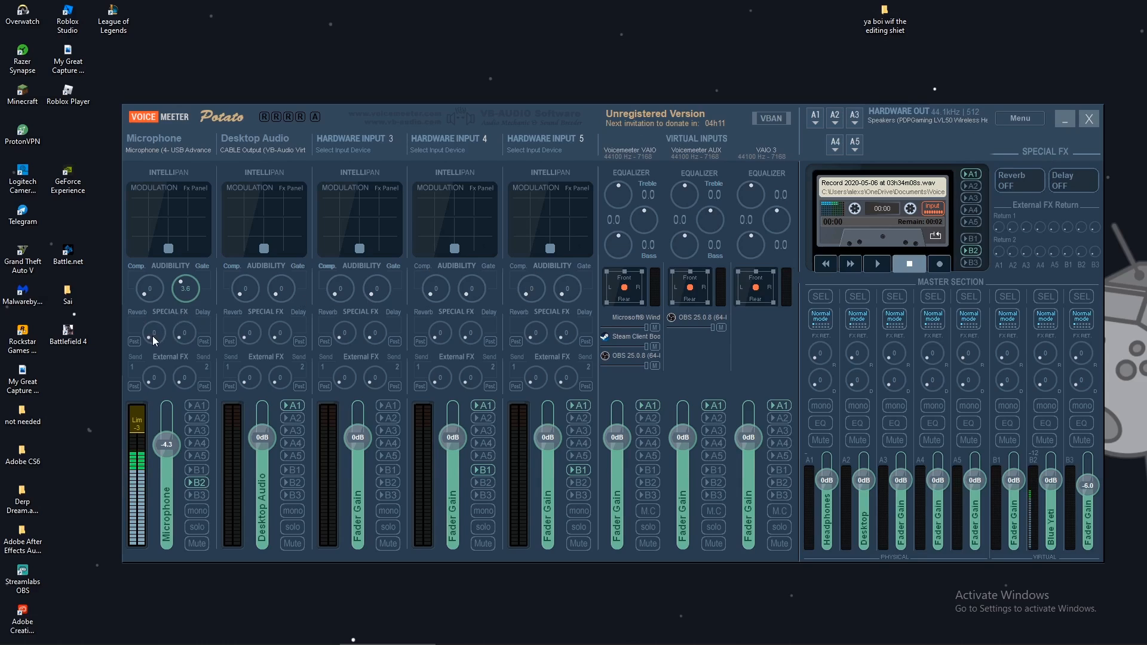
- Raise the Microphone reverb send to 3.9 and switch the master Reverb on (Med Church)
left_click_drag(154, 337, 154, 317)
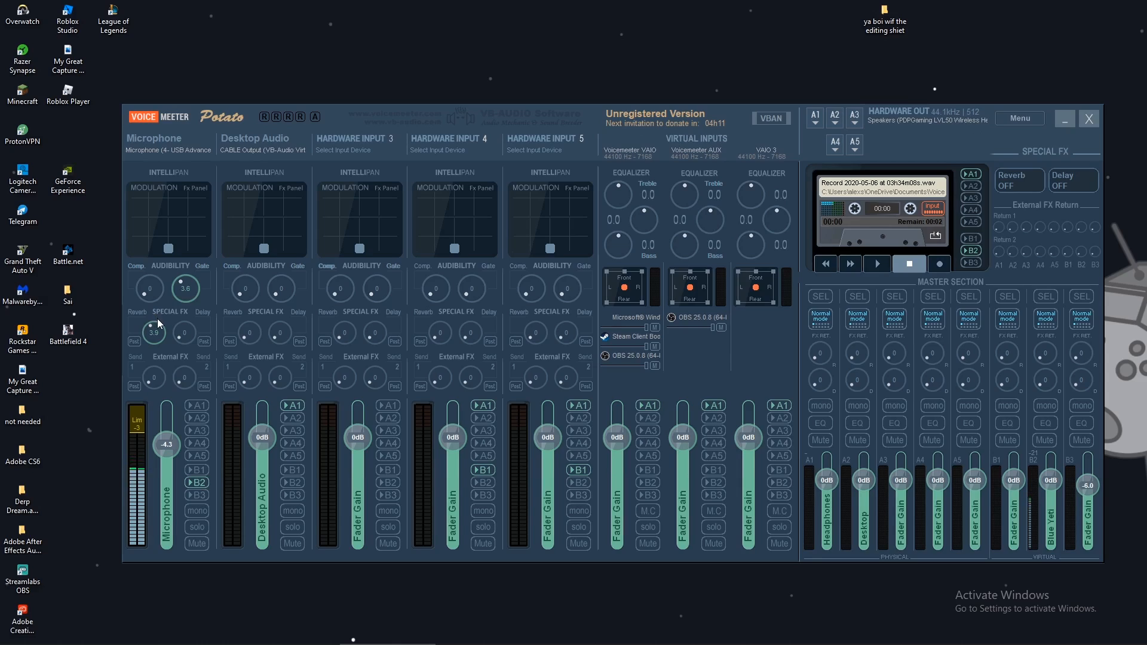
mouse_move(829, 275)
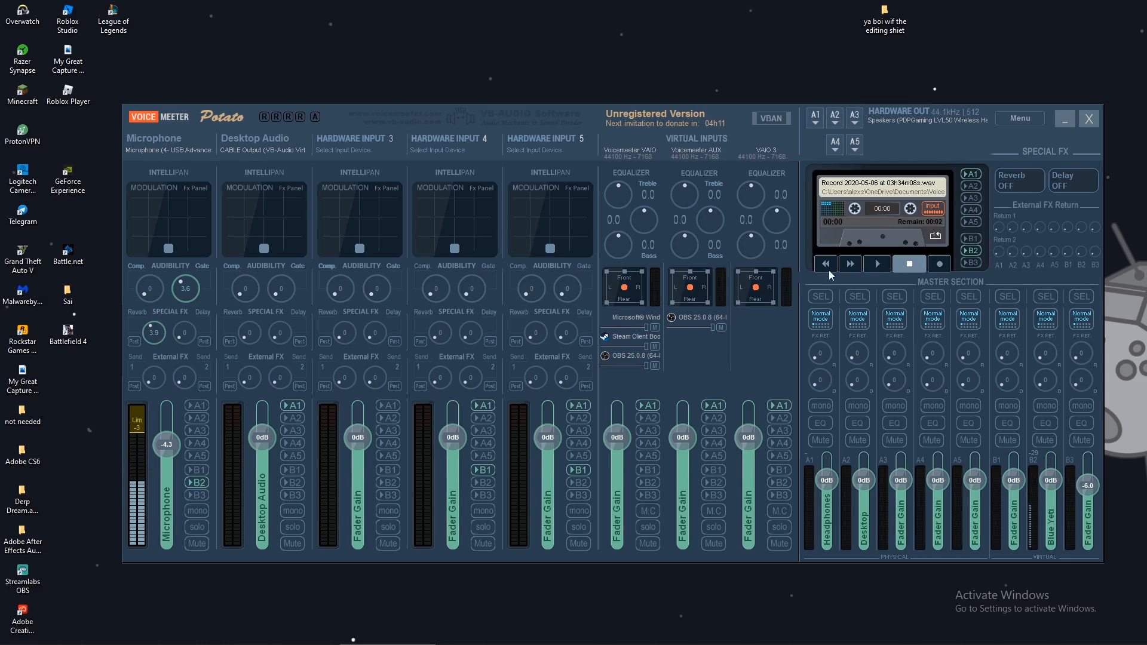
left_click(1018, 181)
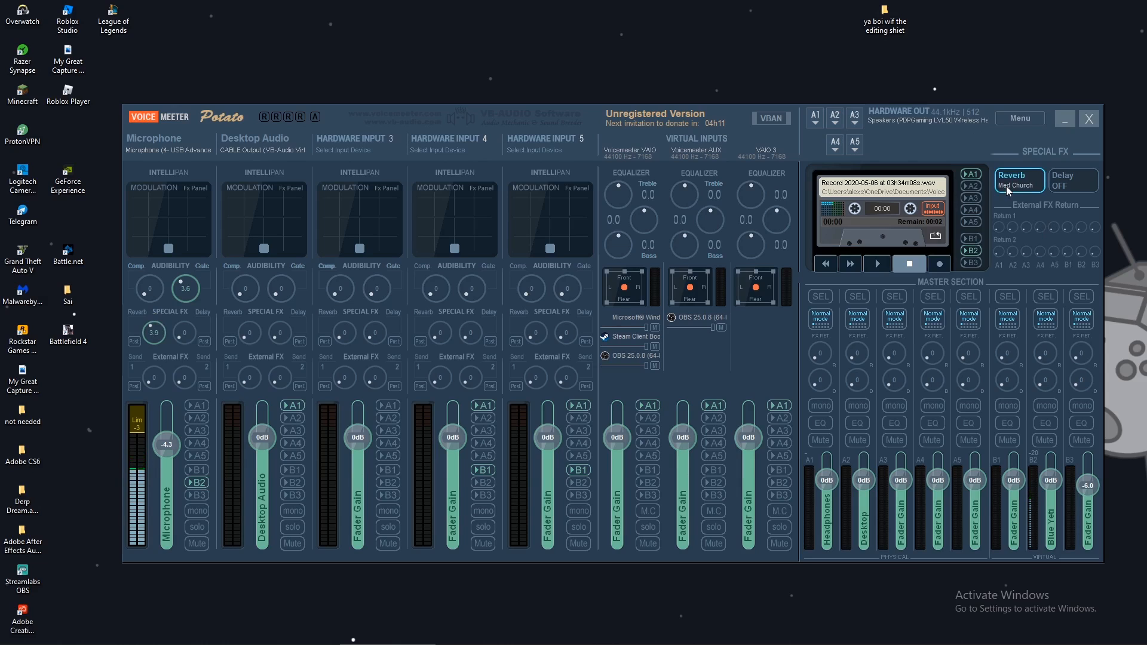
mouse_move(1025, 215)
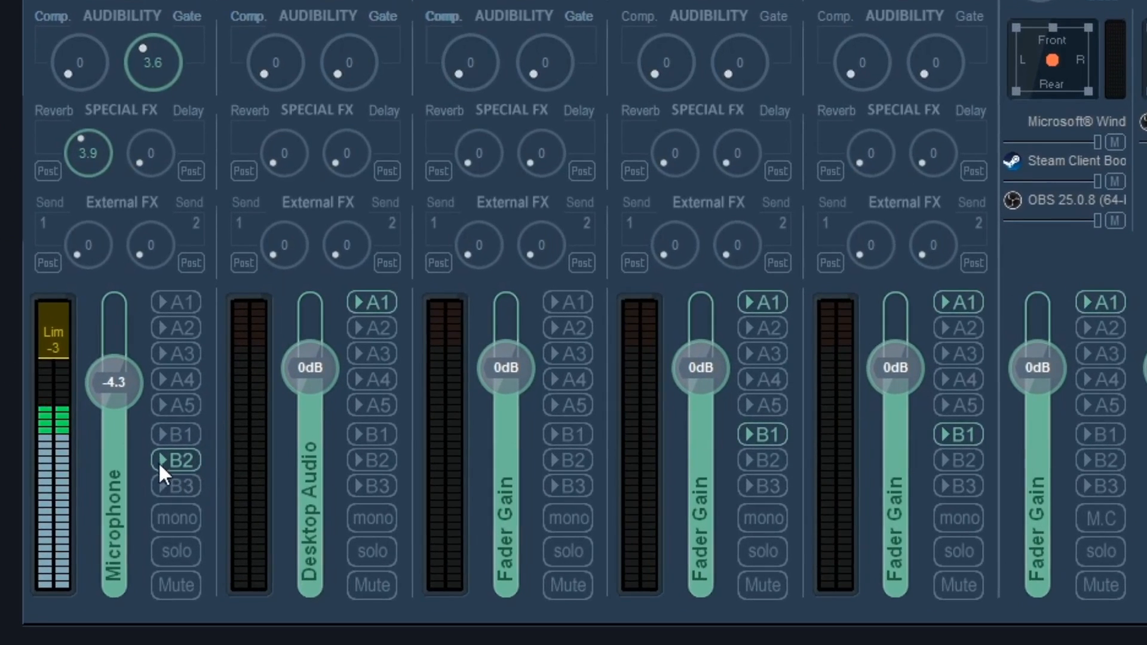
- Send the Microphone to the Blue Yeti bus (B2) and raise its reverb return to about 3.8
left_click(175, 461)
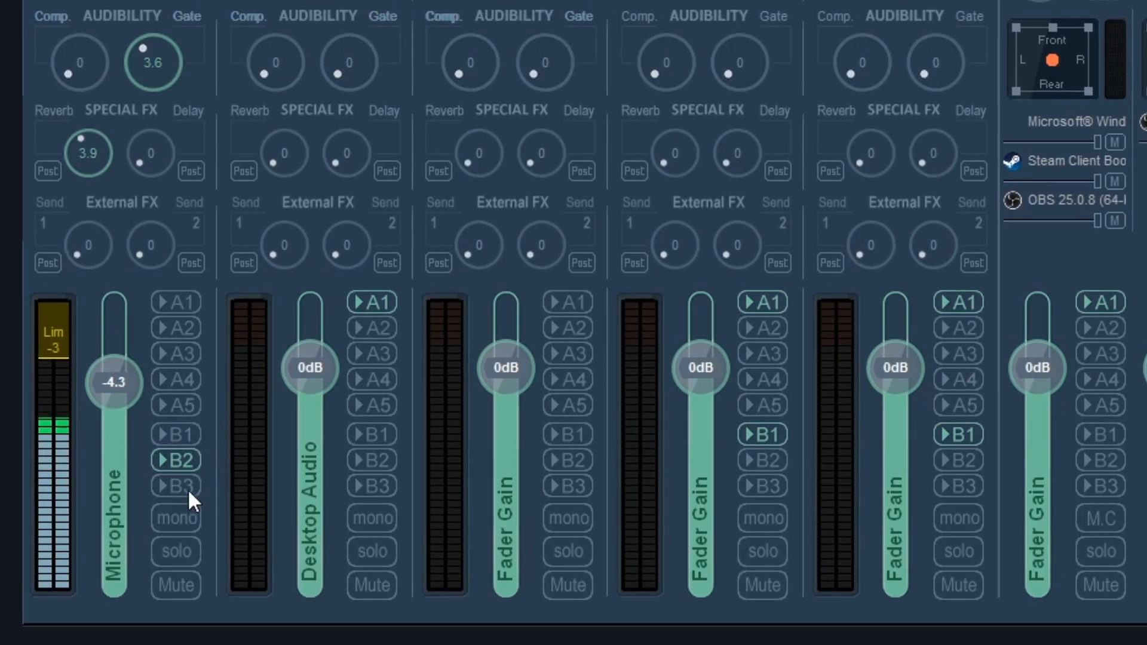
scroll("right", 3)
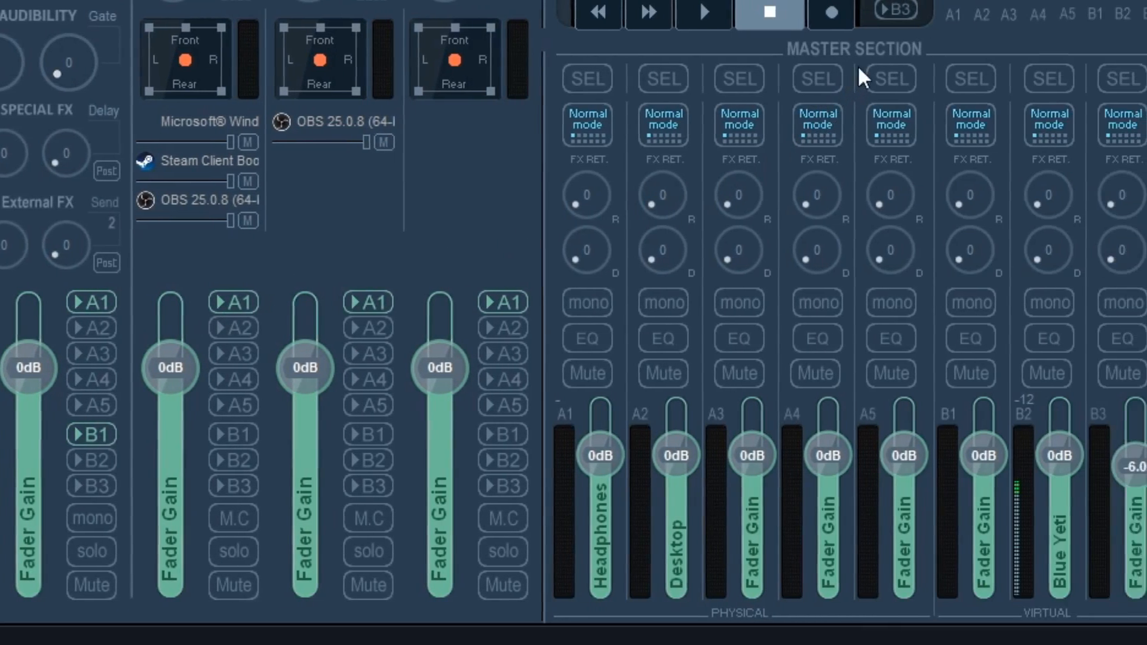
scroll("right", 3)
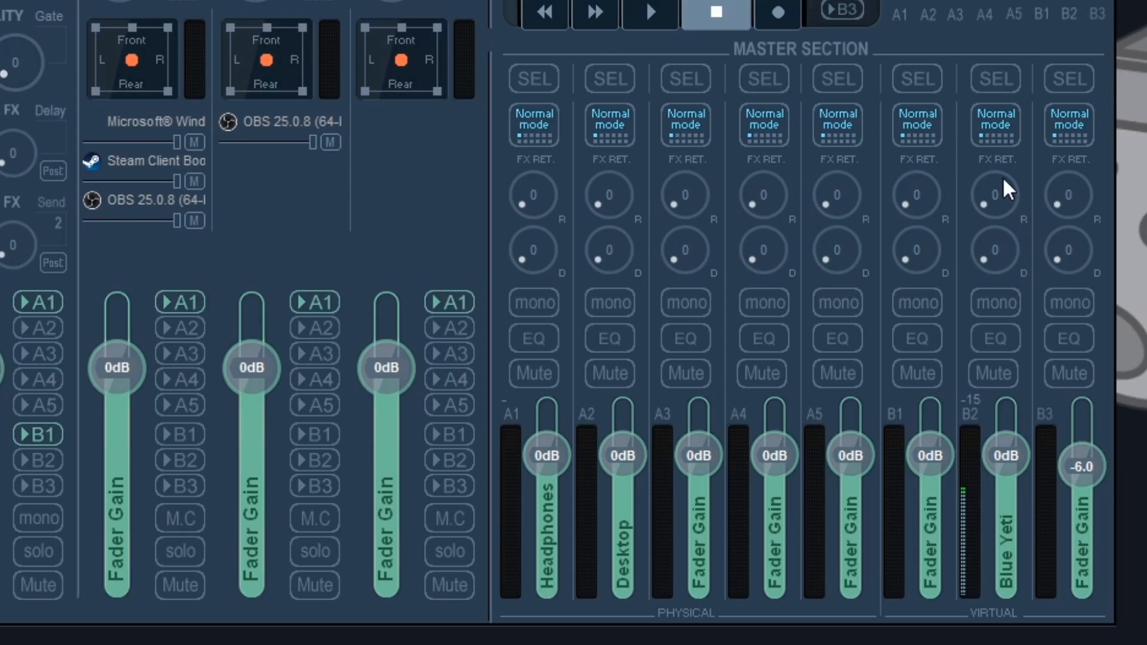
mouse_move(992, 213)
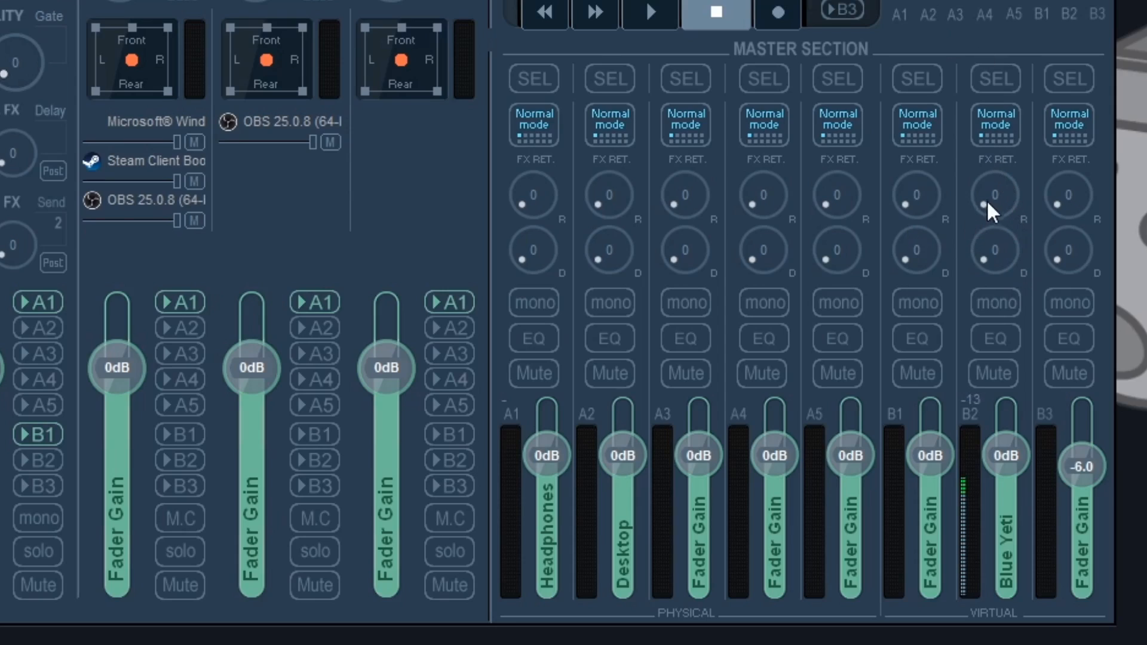
left_click_drag(994, 195, 994, 180)
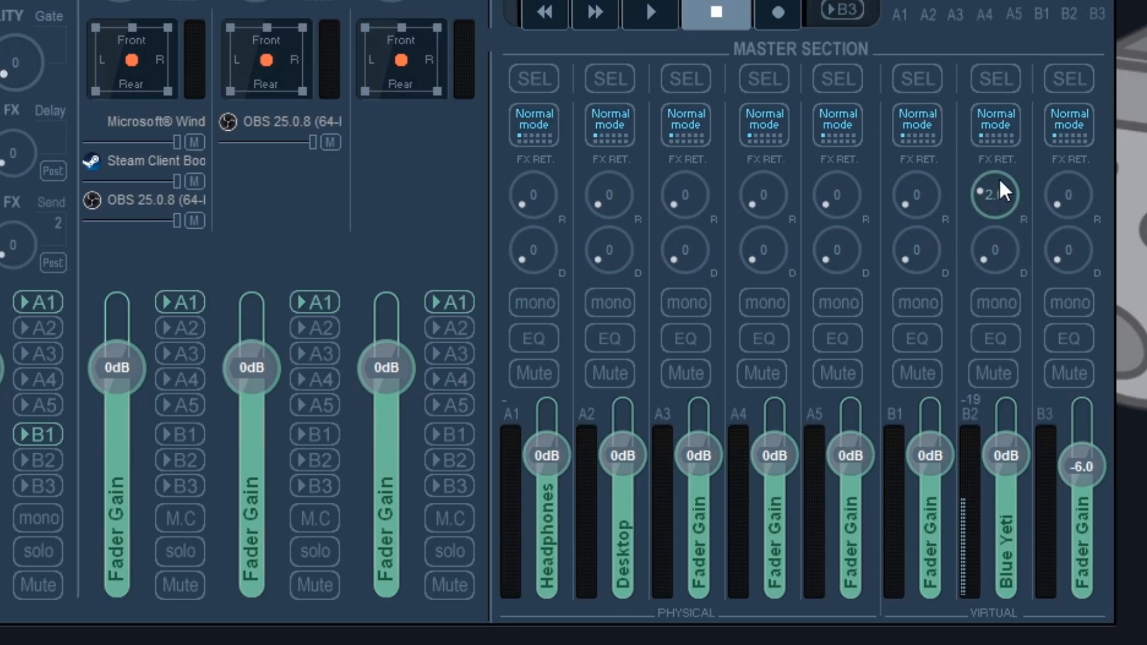
left_click_drag(994, 195, 1009, 179)
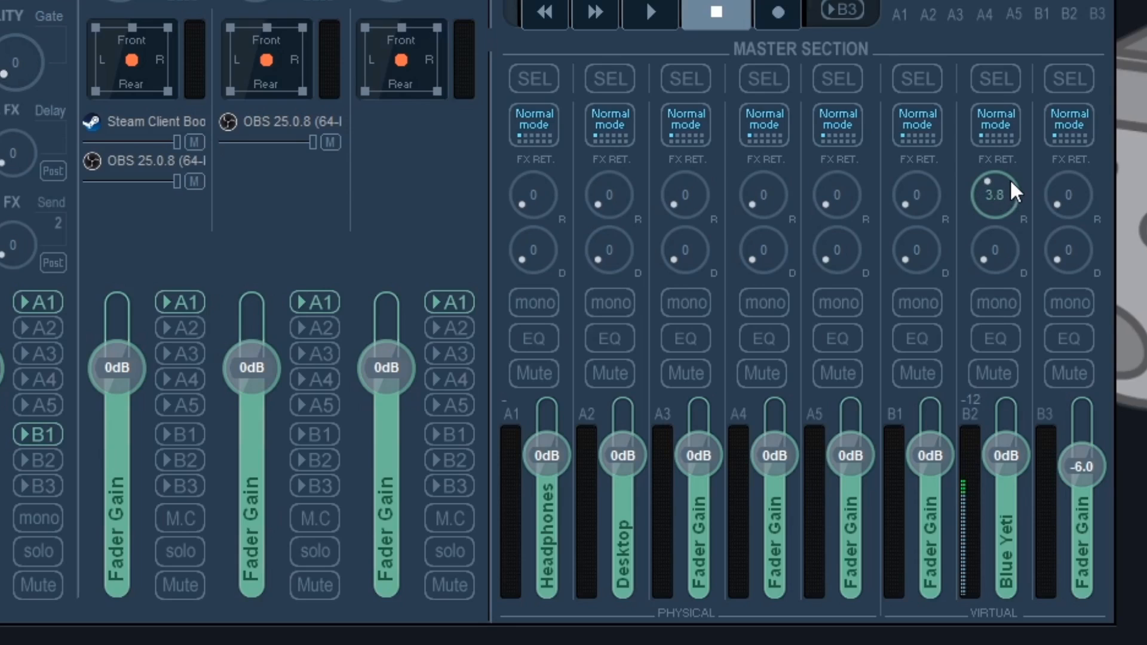
left_click_drag(994, 194, 1002, 203)
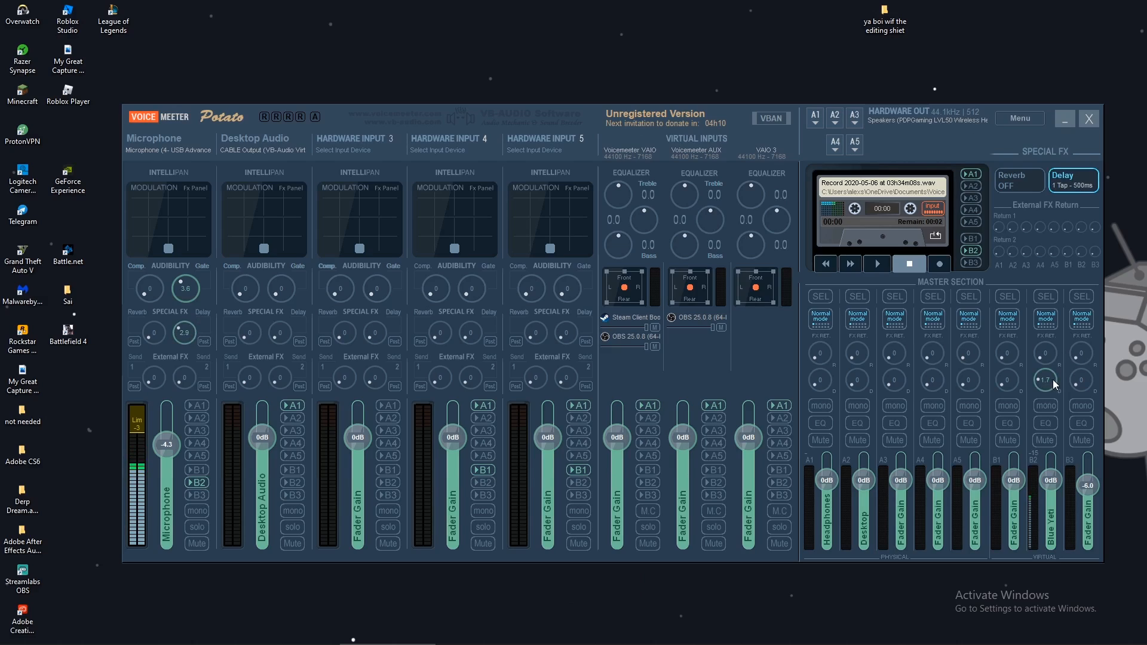
mouse_move(1051, 386)
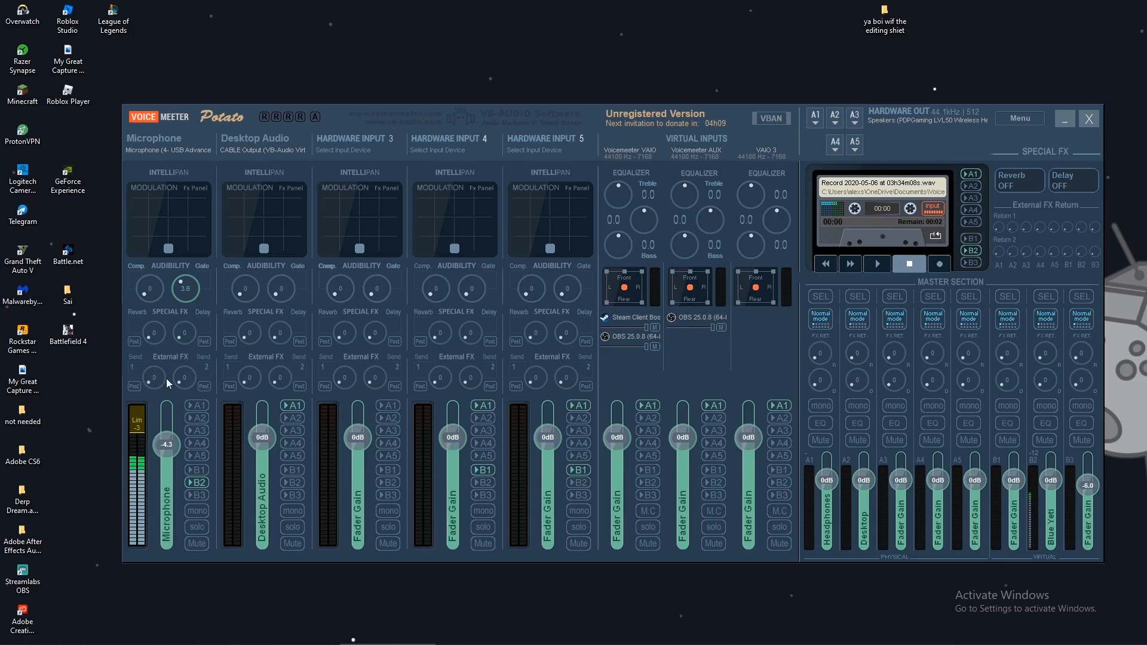
mouse_move(206, 376)
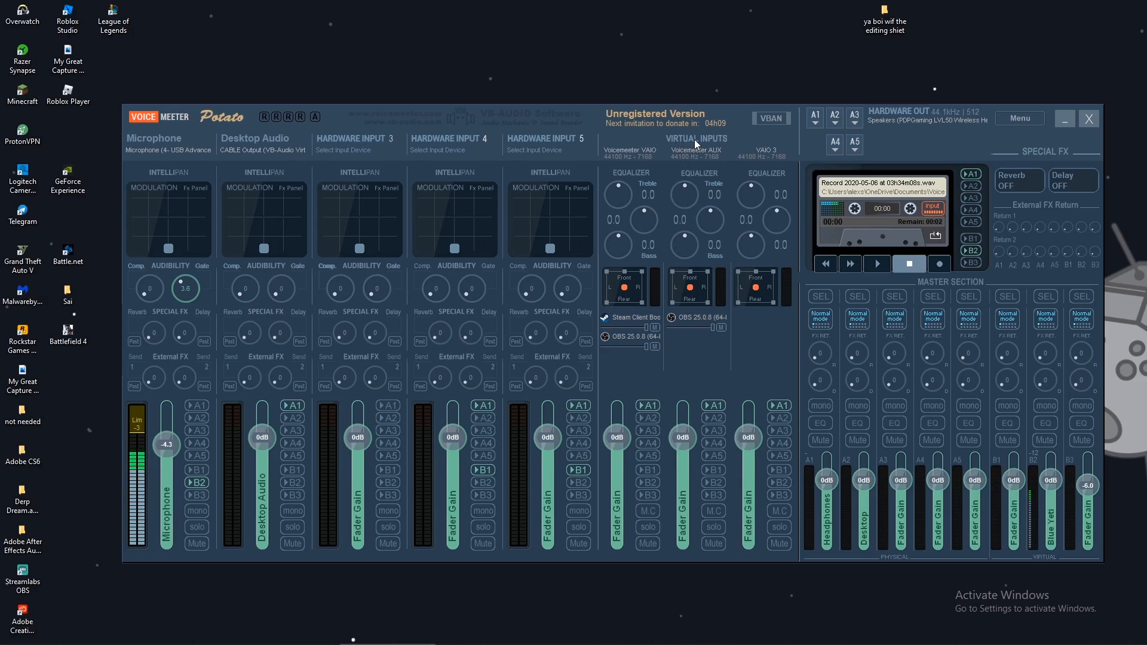
mouse_move(715, 370)
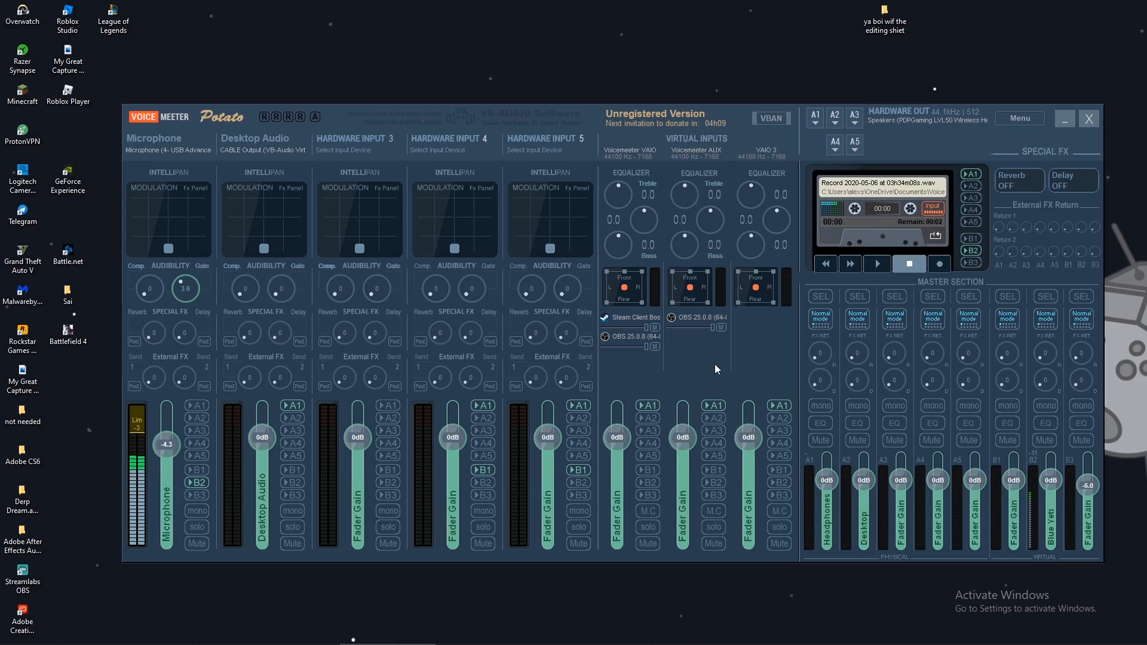
mouse_move(702, 345)
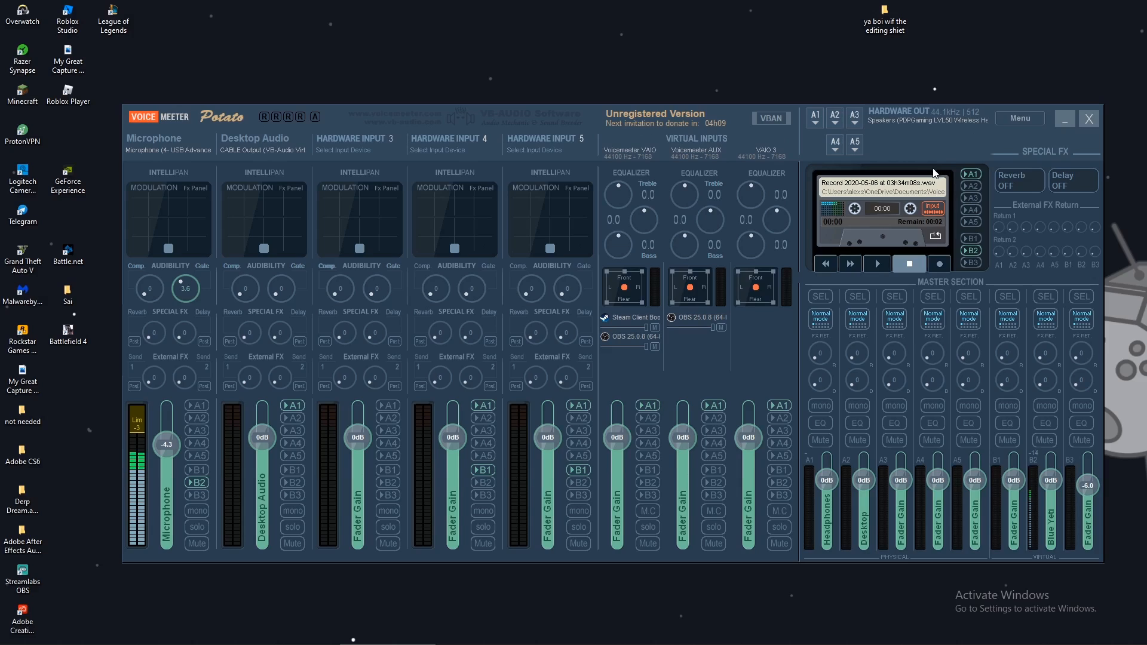
mouse_move(958, 228)
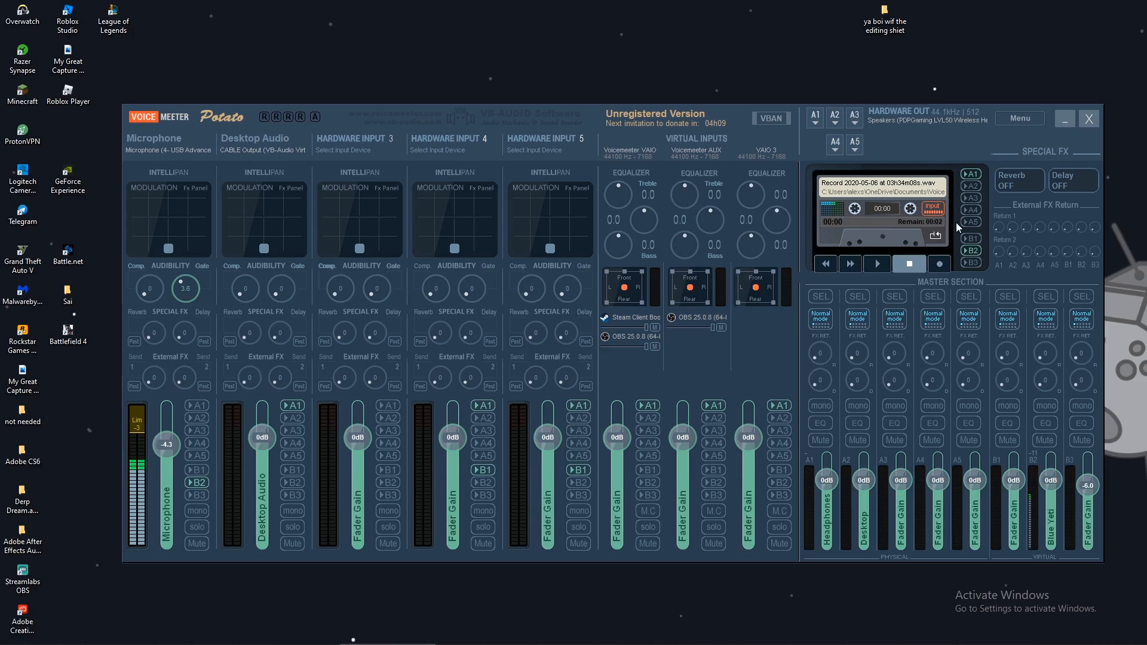
- Replay the old recording, capture a brief new clip, then play it back and stop
left_click(876, 263)
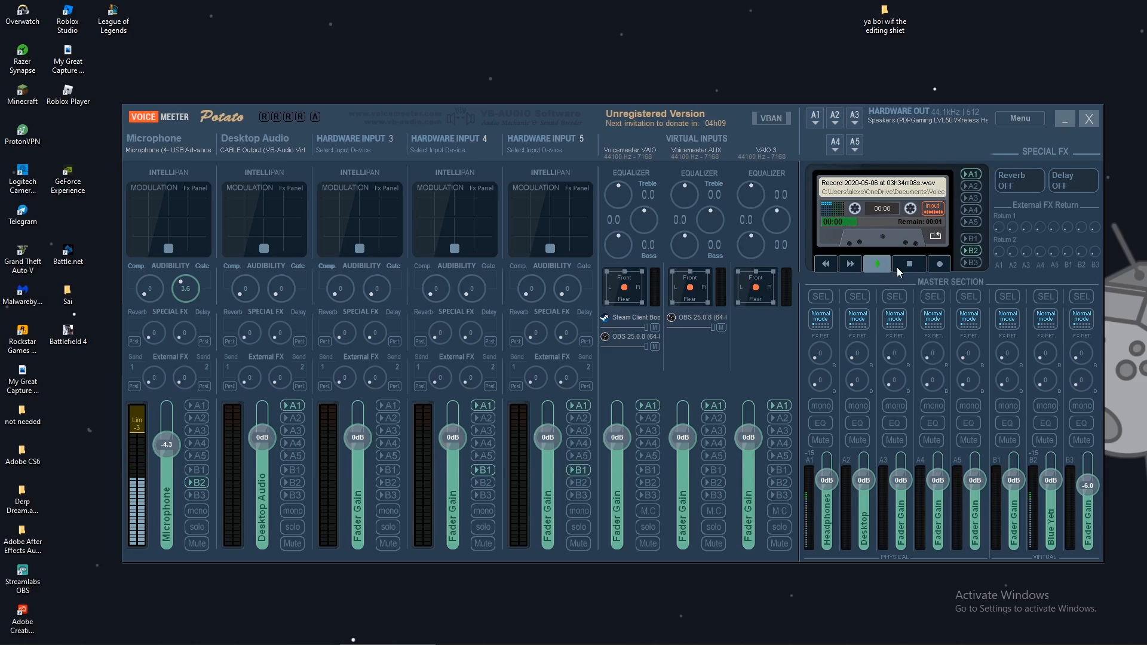
left_click(876, 264)
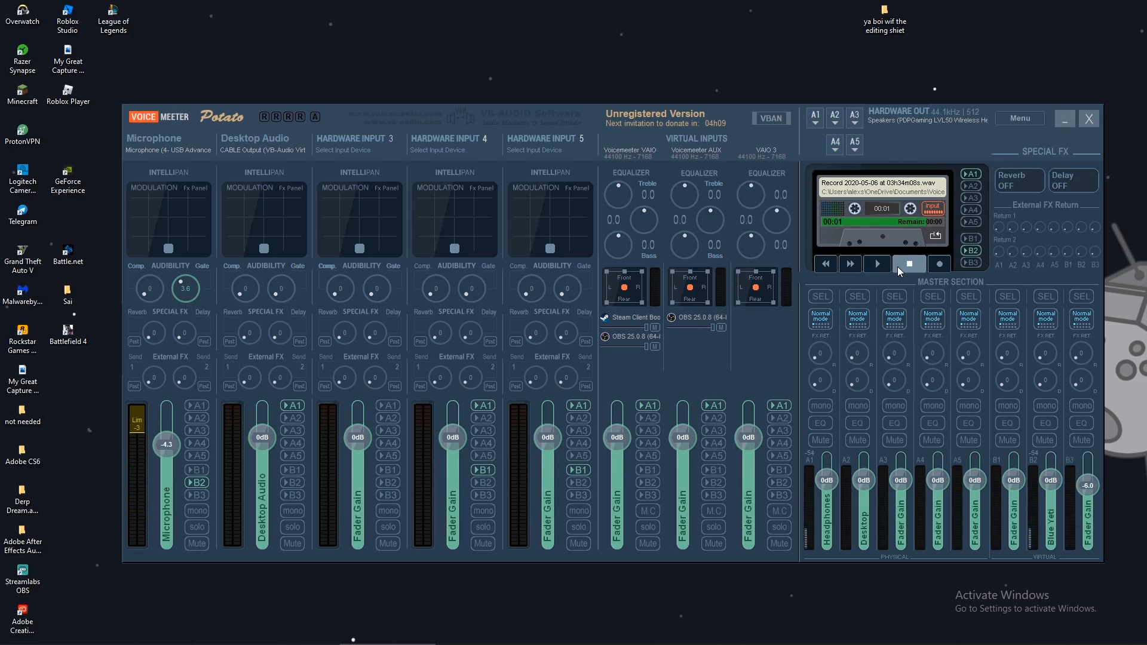
left_click(876, 263)
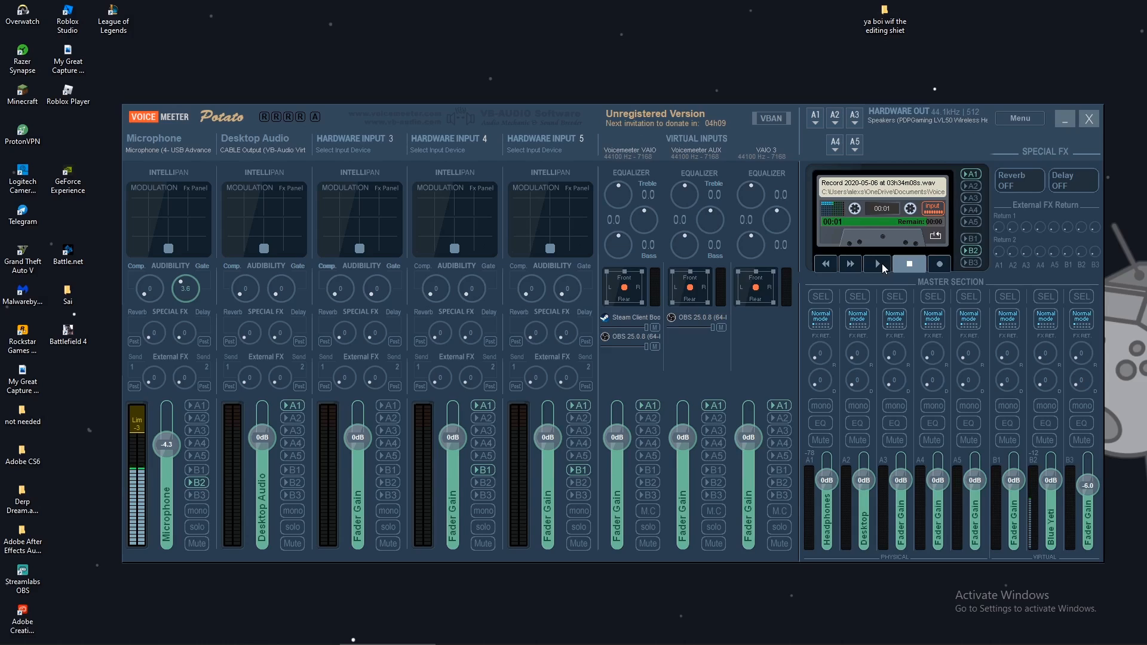
left_click(940, 264)
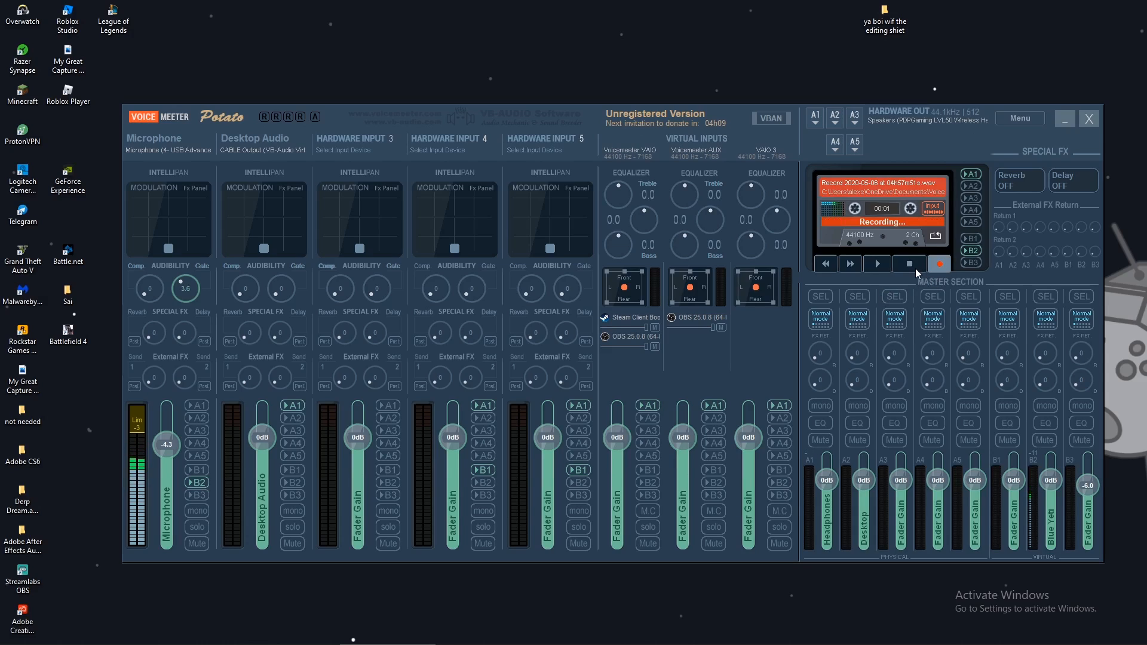
left_click(876, 263)
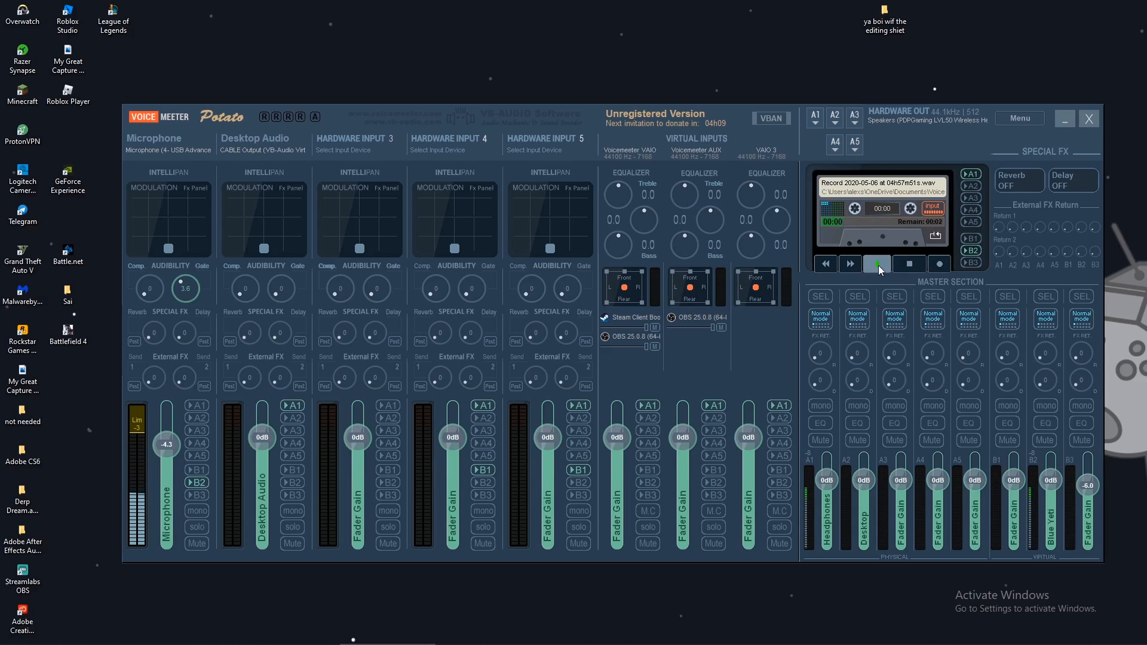
left_click(878, 263)
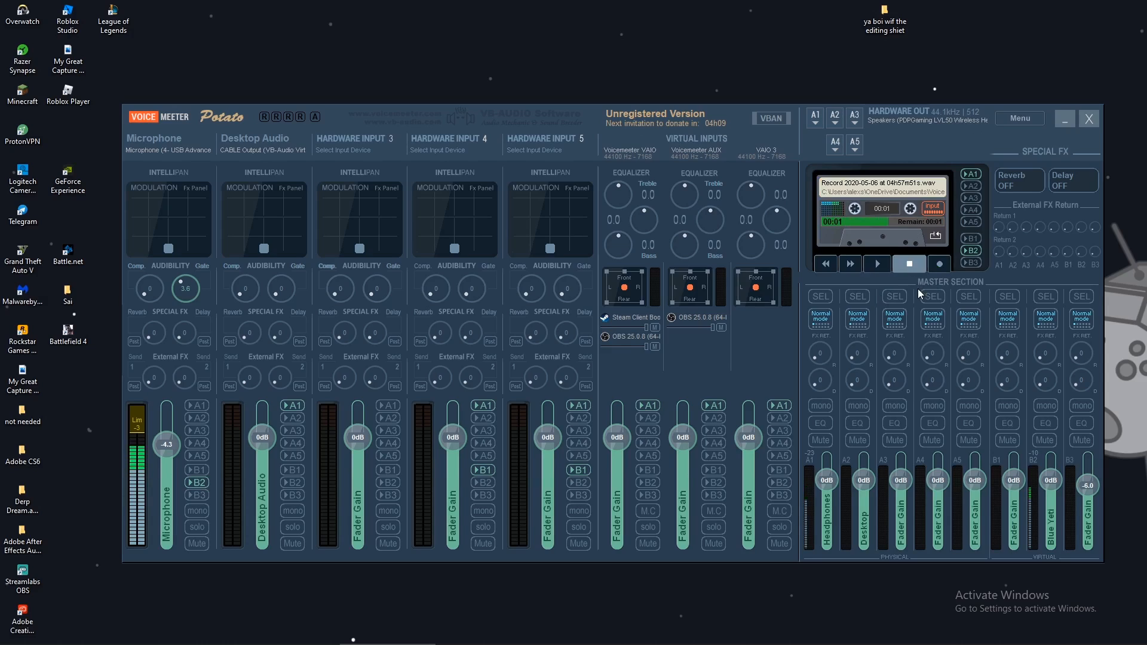
mouse_move(135, 306)
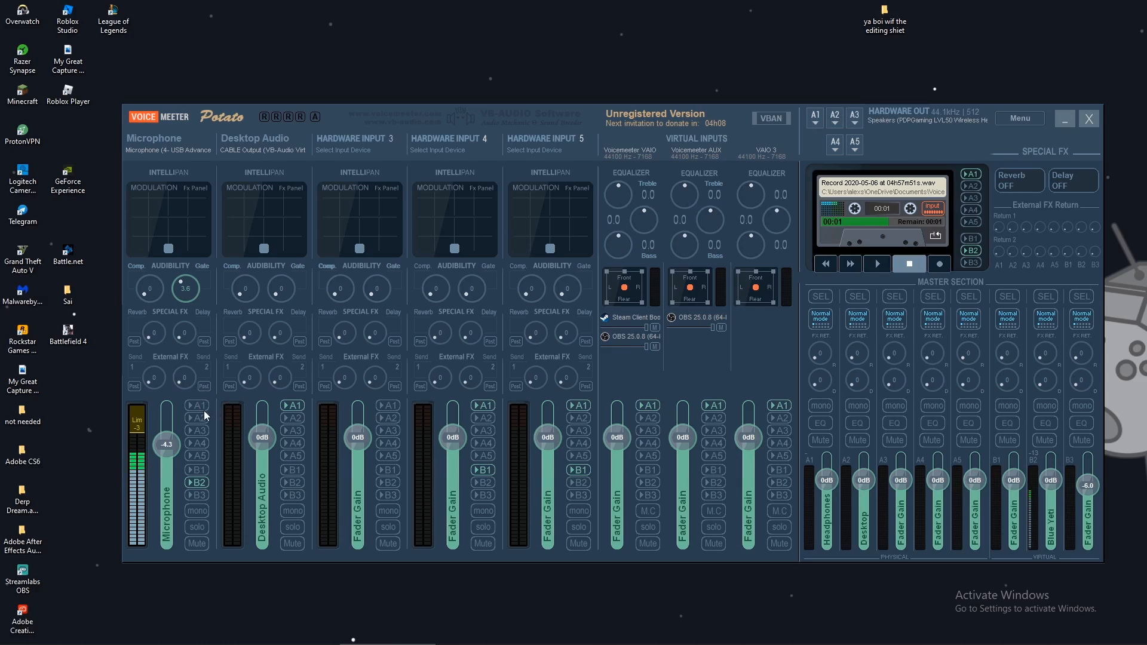
left_click(196, 406)
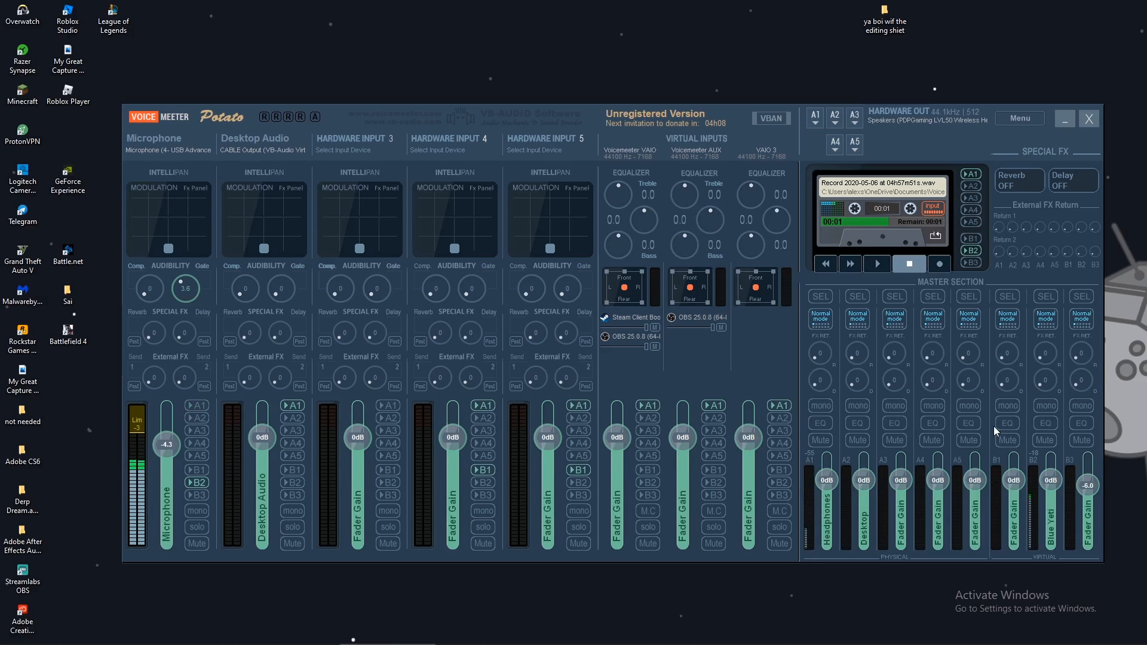
mouse_move(329, 345)
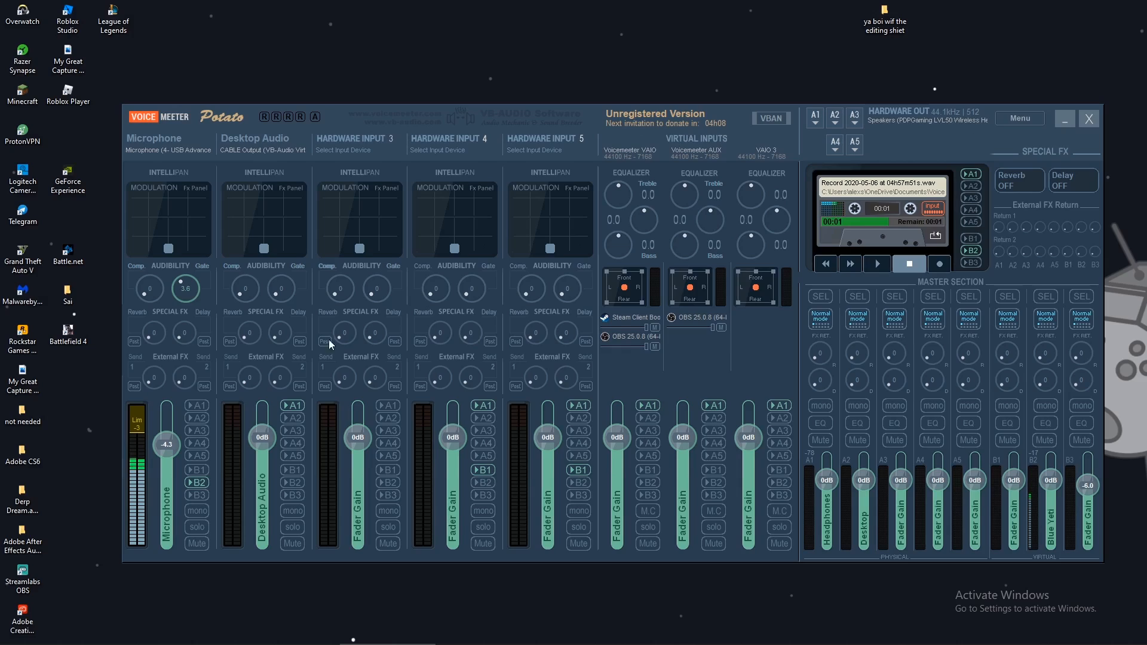
mouse_move(1009, 253)
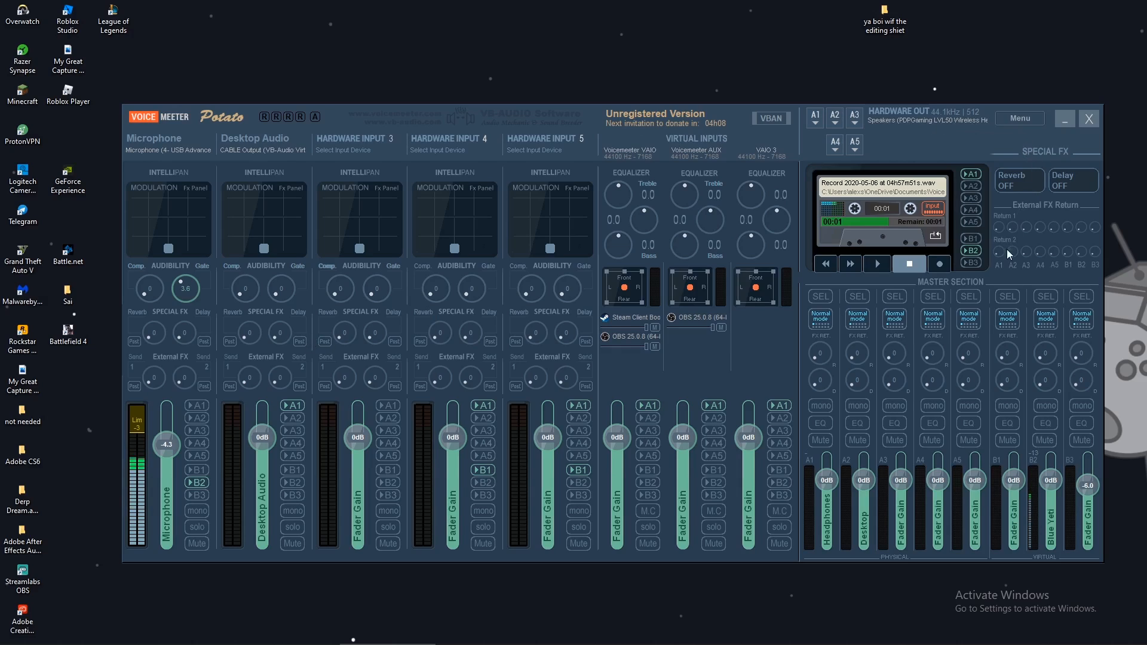